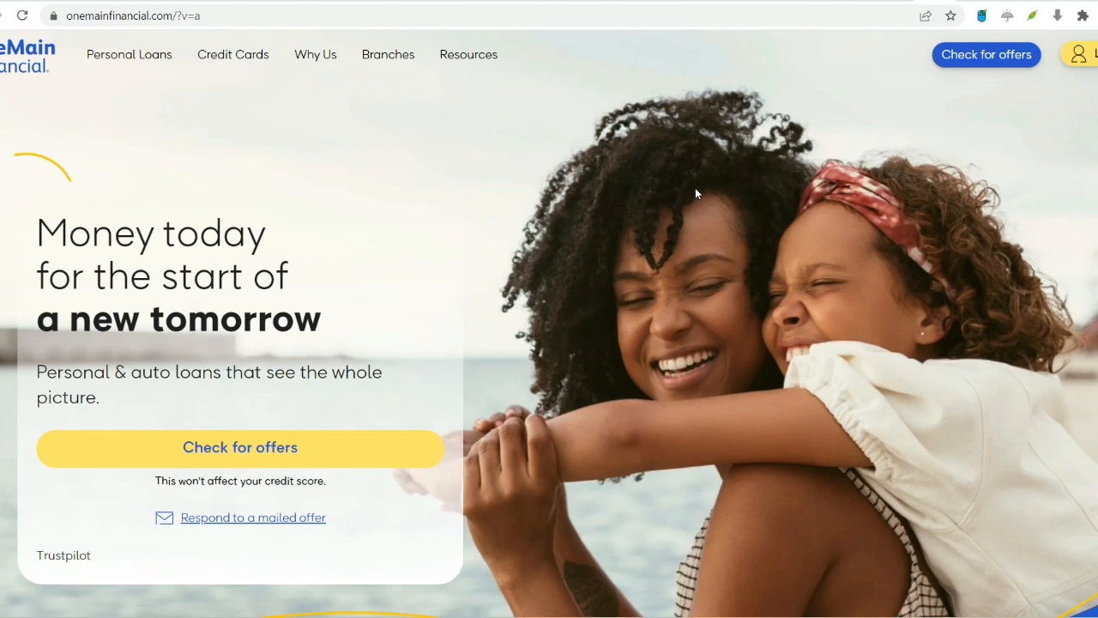
Scroll past the hero banner to the blue 'Get money right when you need it' benefits strip.
left_click(422, 189)
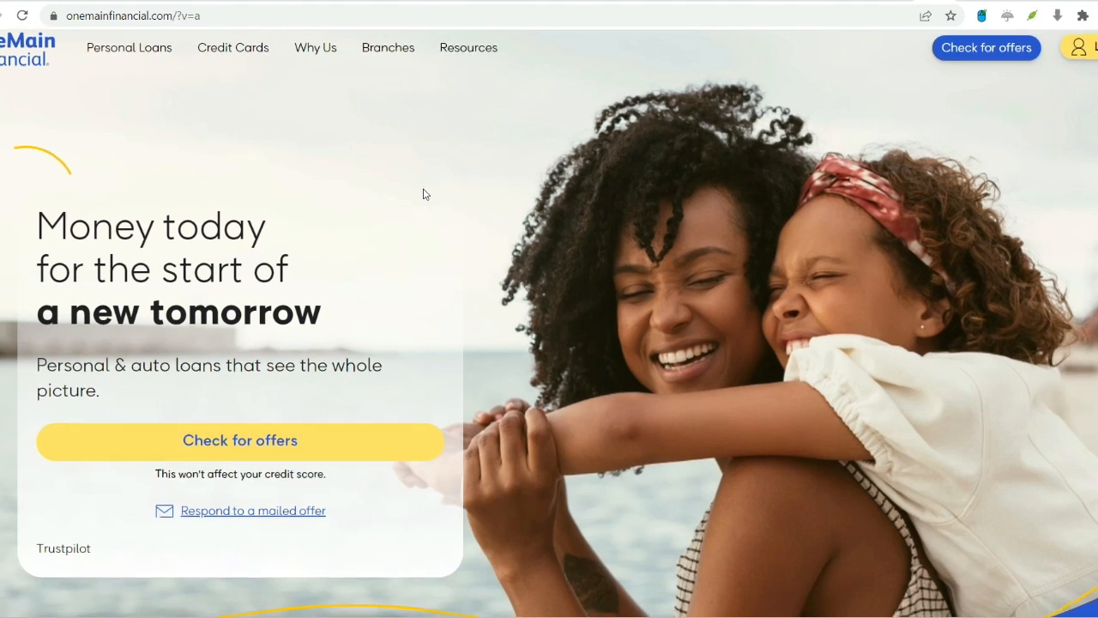
scroll("down", 3)
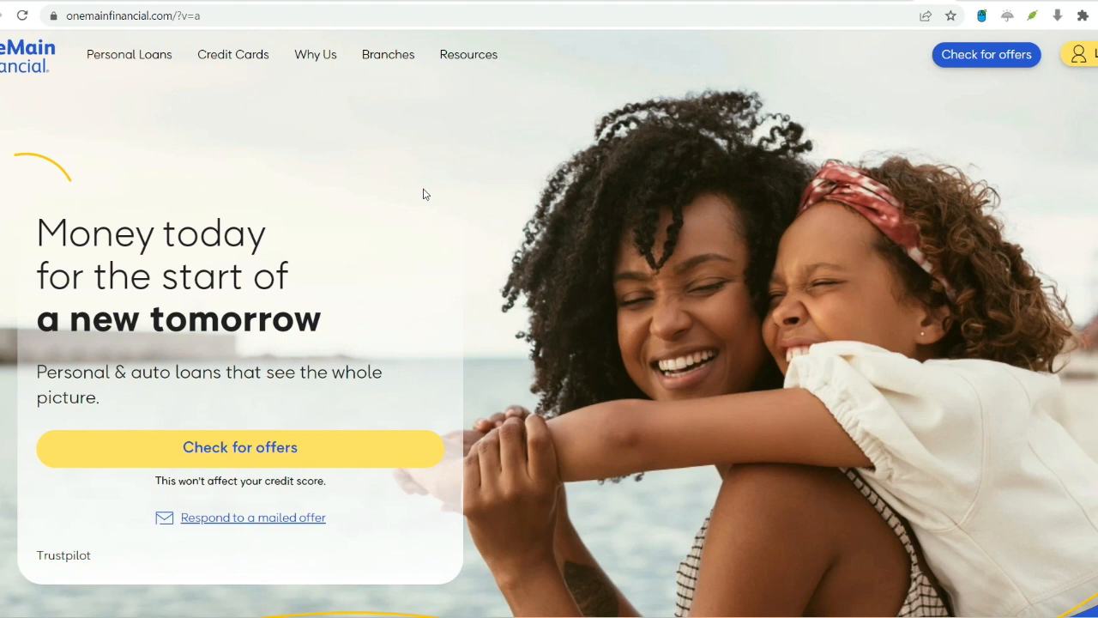
scroll("down", 3)
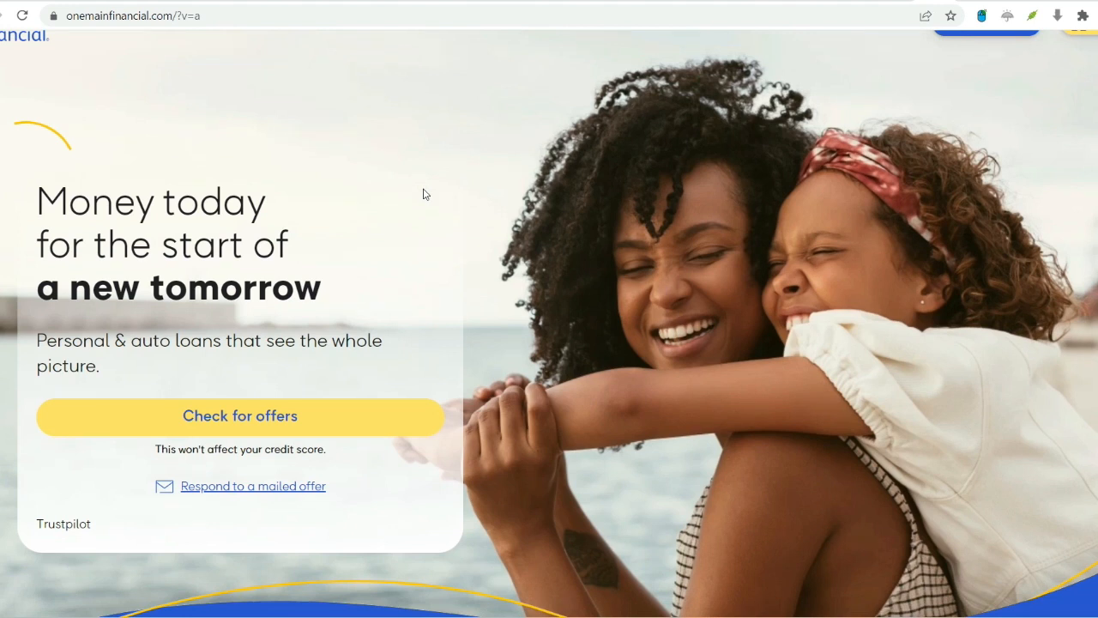
scroll("down", 3)
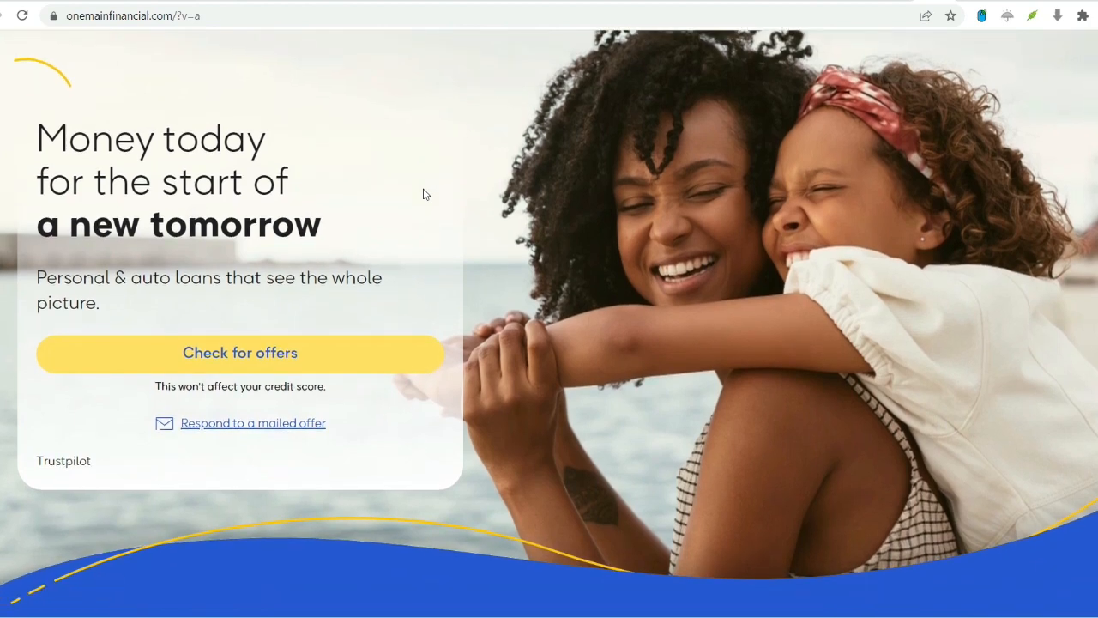
scroll("down", 3)
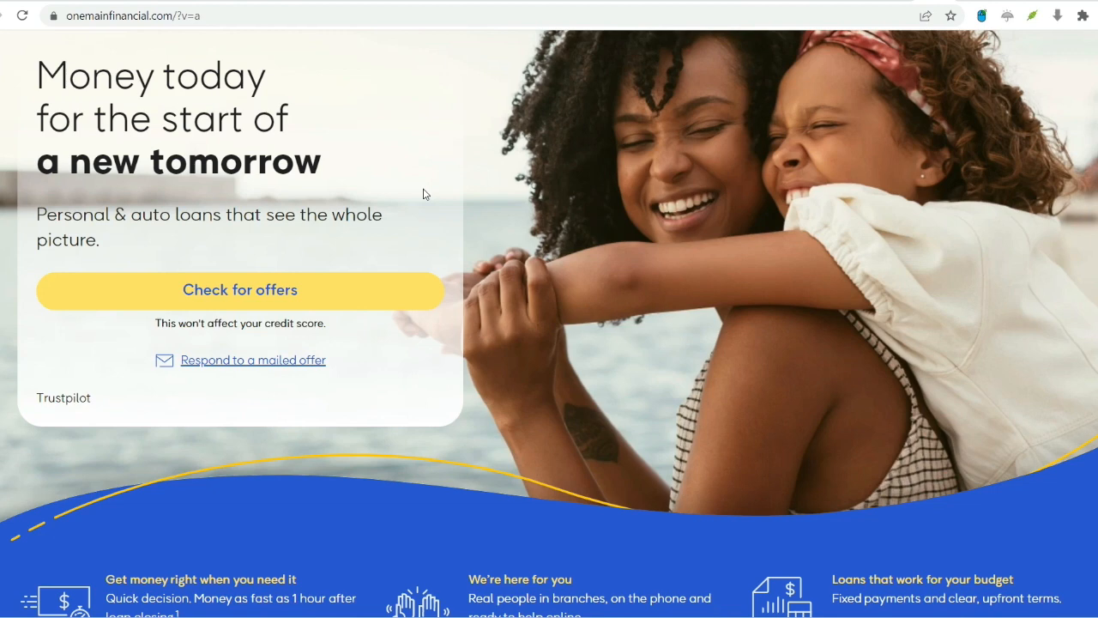
Scroll past the three-step section to the 'In your corner' Trustpilot testimonials.
scroll("down", 3)
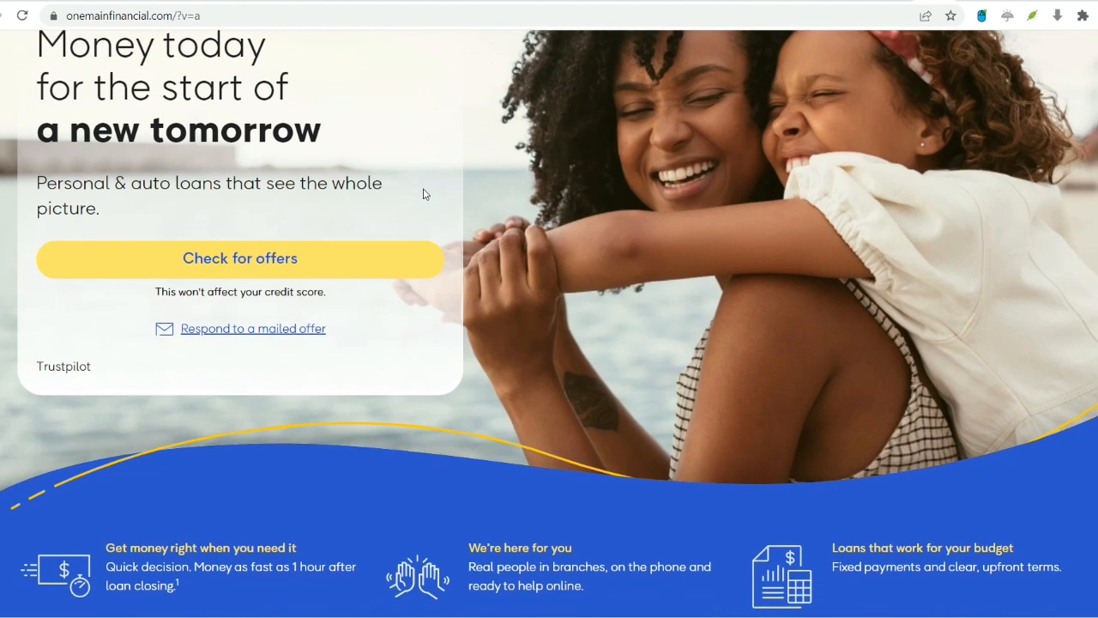
scroll("down", 3)
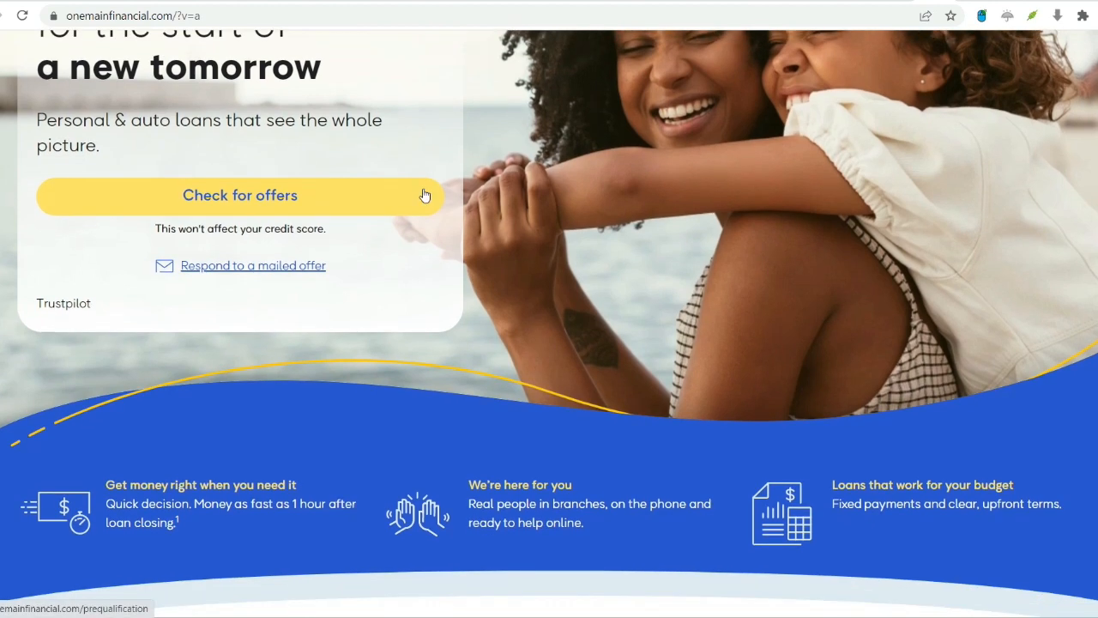
scroll("down", 3)
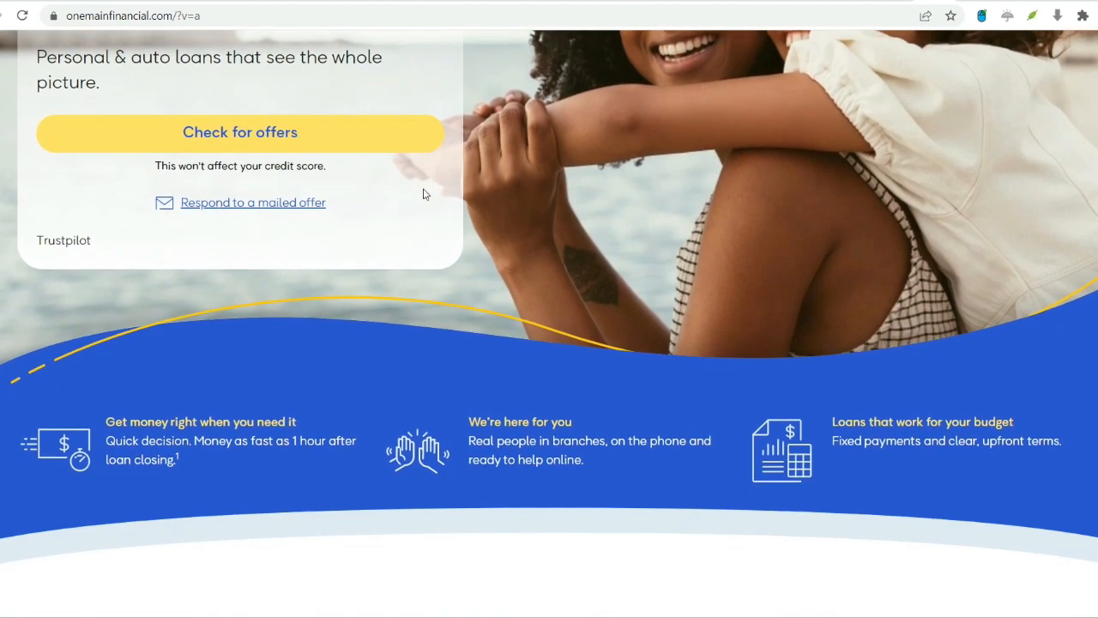
scroll("down", 3)
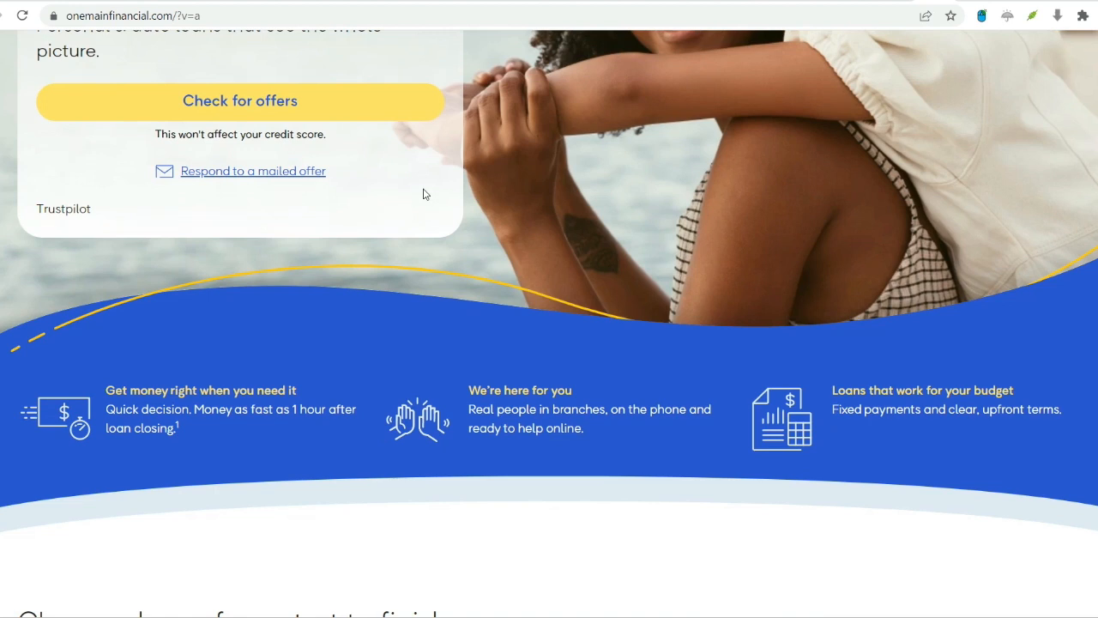
scroll("down", 3)
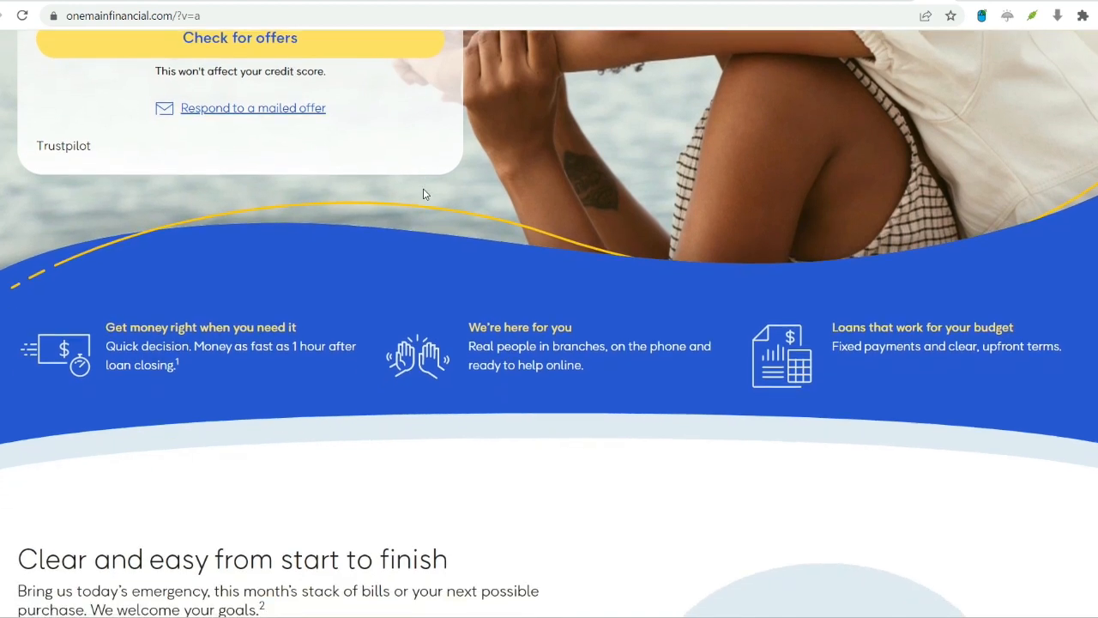
scroll("down", 3)
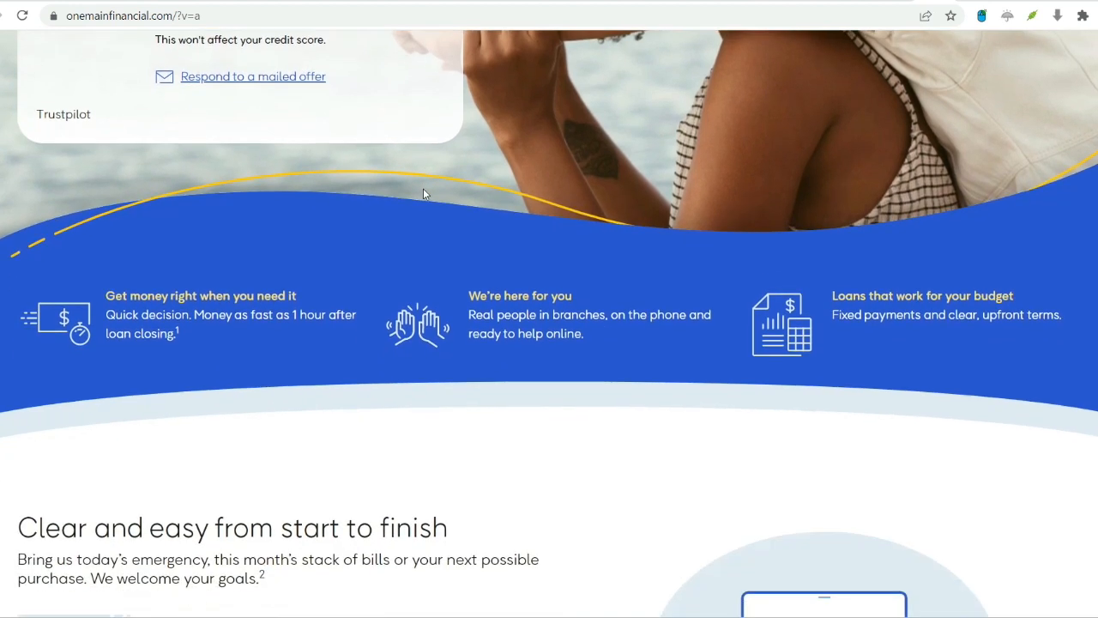
scroll("down", 3)
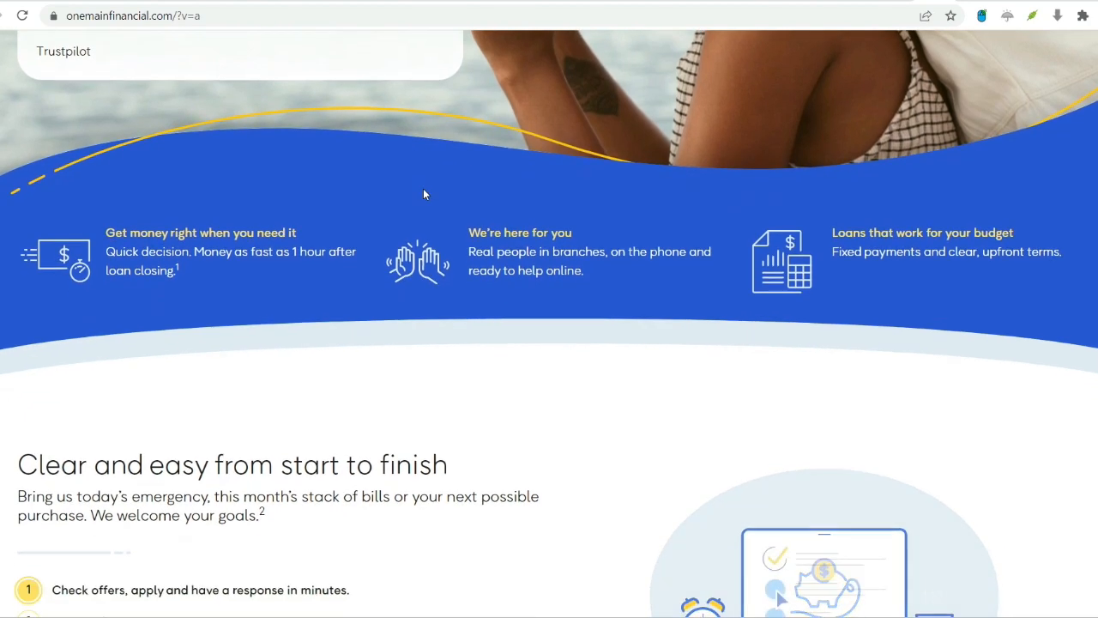
scroll("down", 3)
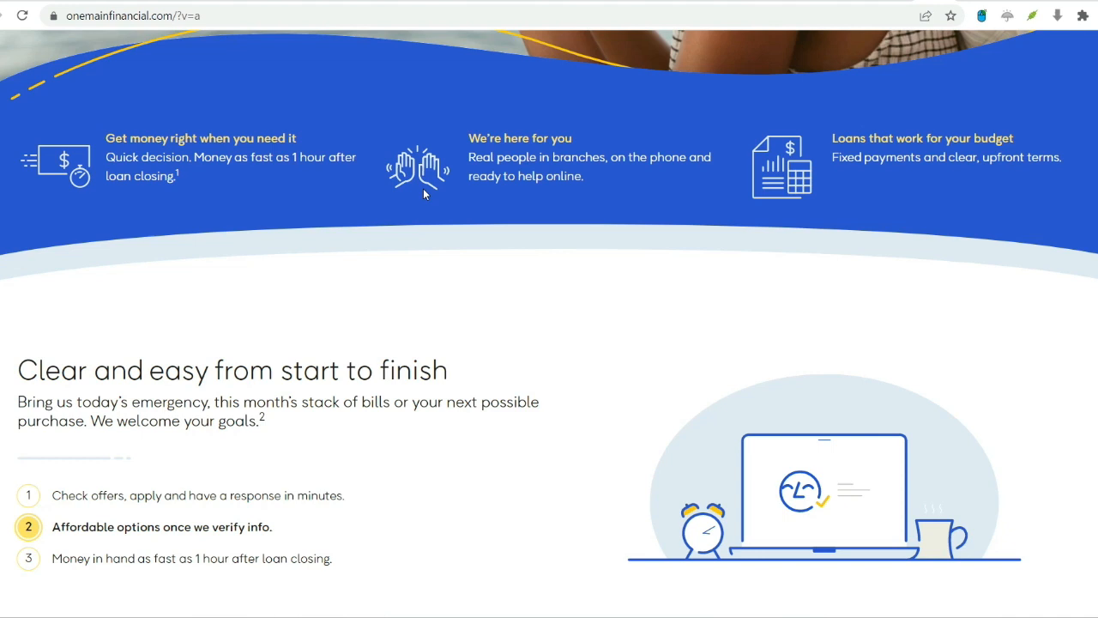
scroll("down", 3)
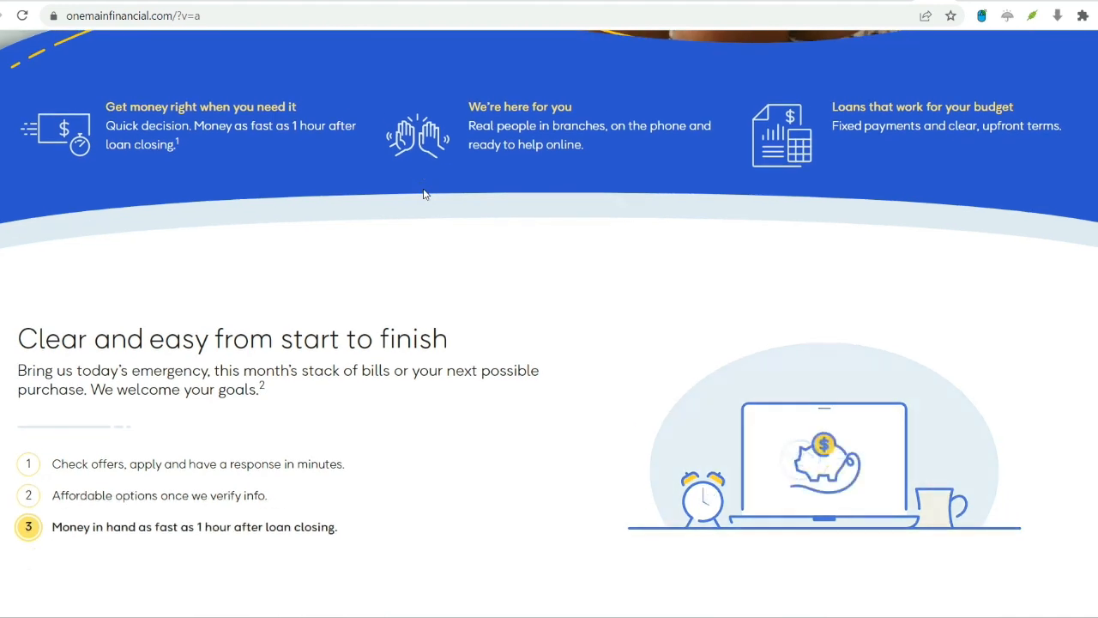
scroll("down", 3)
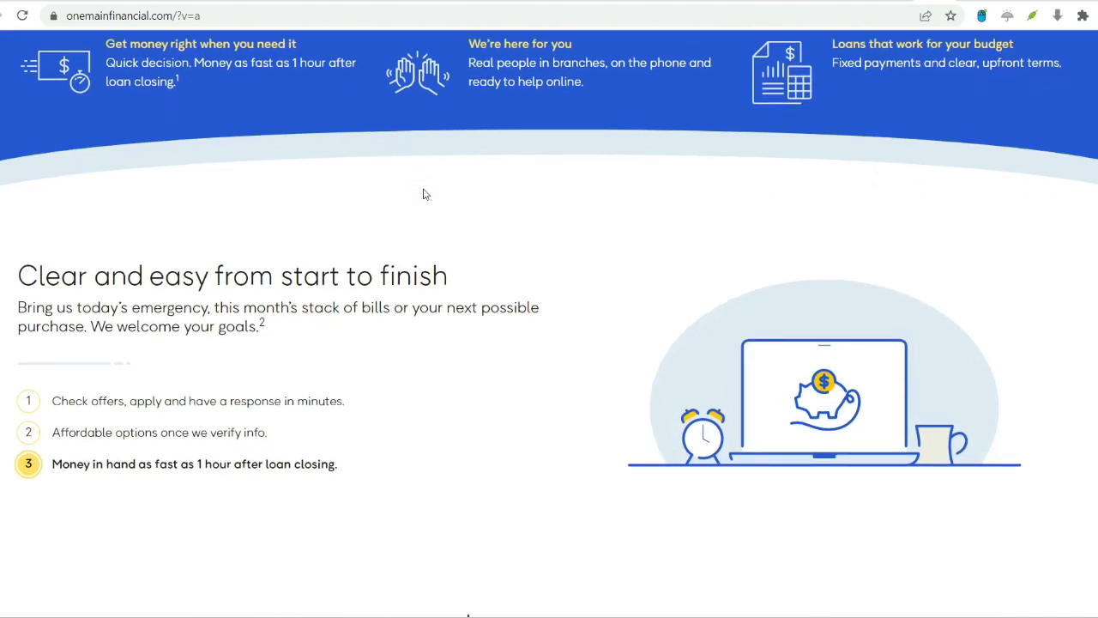
scroll("down", 3)
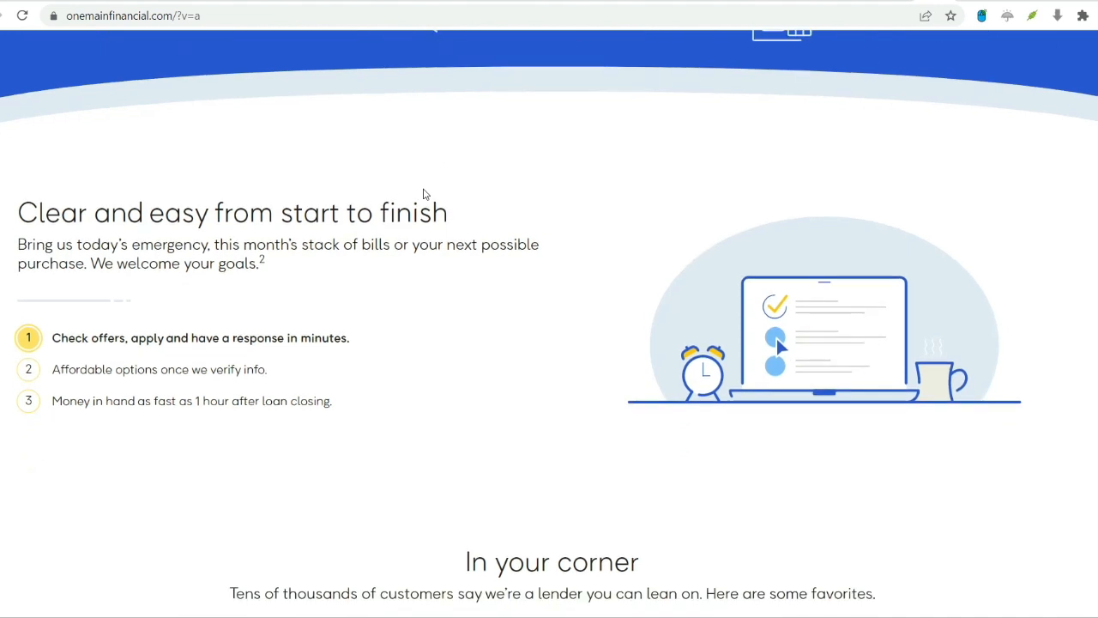
scroll("down", 3)
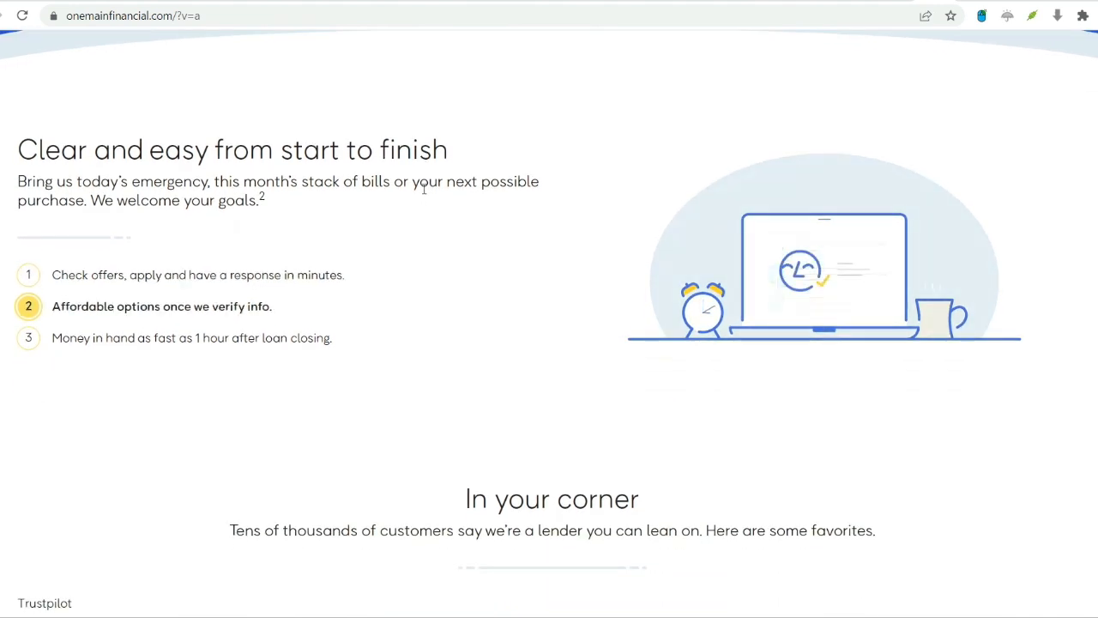
scroll("down", 3)
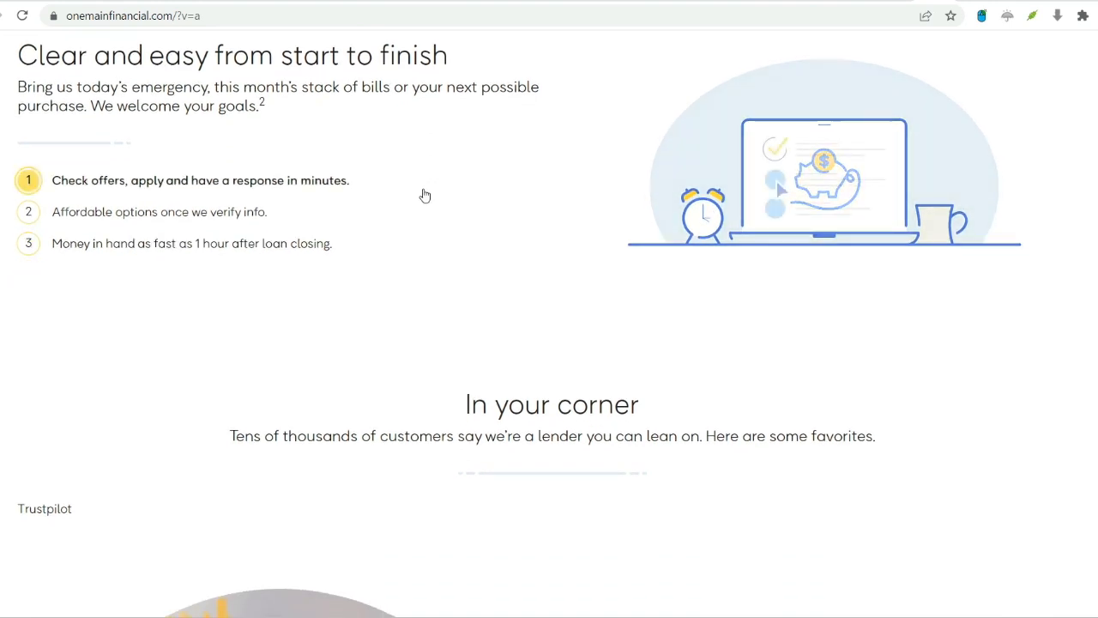
scroll("down", 3)
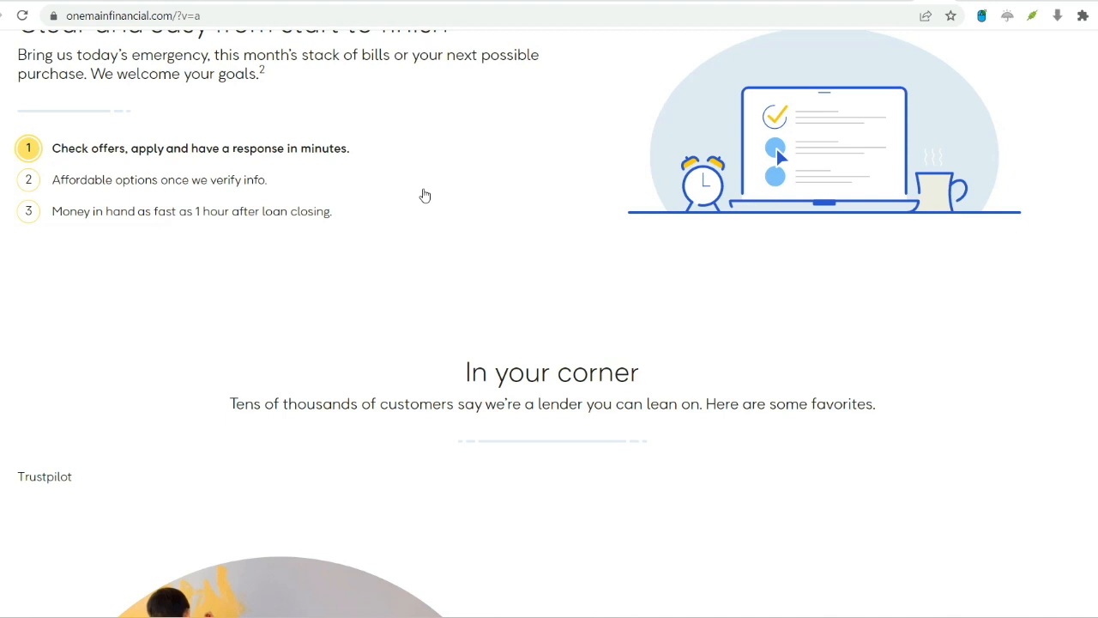
scroll("down", 3)
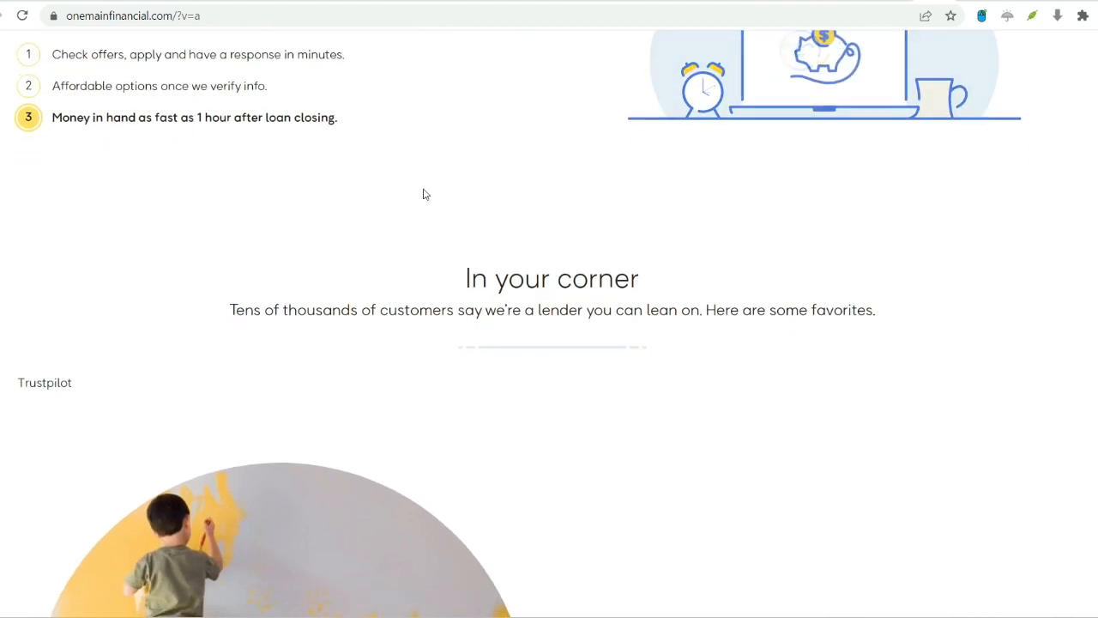
Scroll past the testimonials to the $1,500–$20,000 loan amounts and 'Get ahead and stay ahead'.
scroll("down", 3)
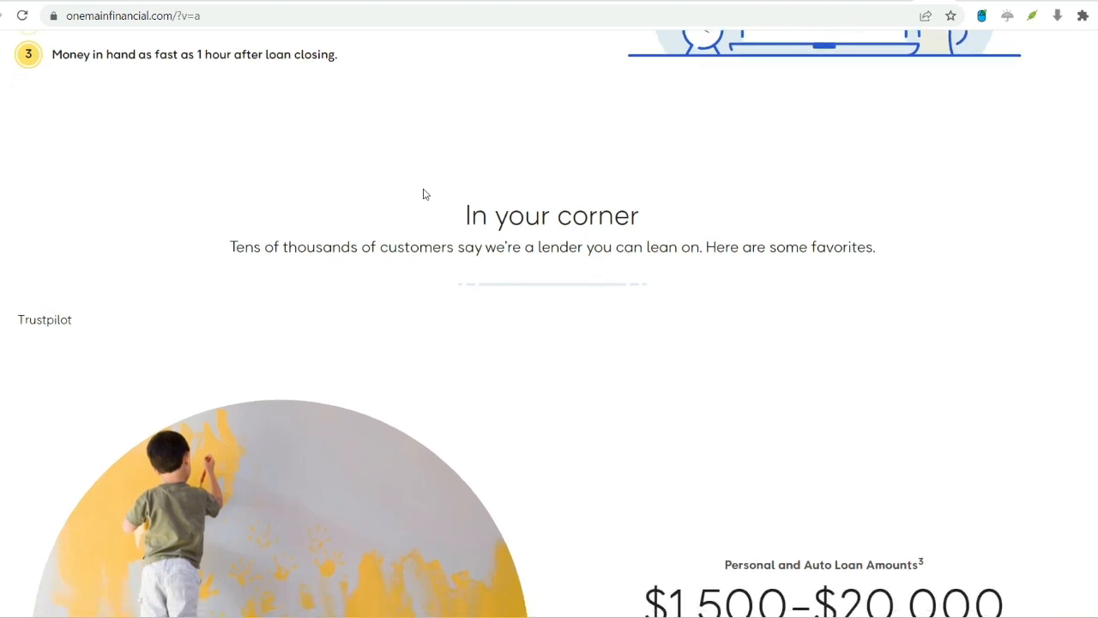
scroll("down", 3)
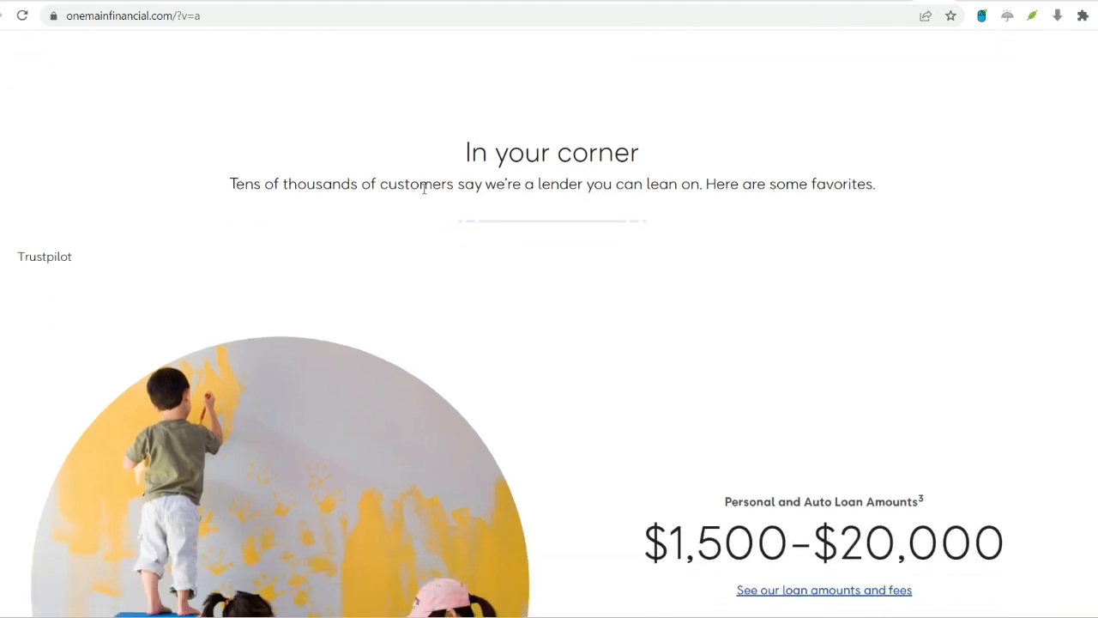
scroll("down", 3)
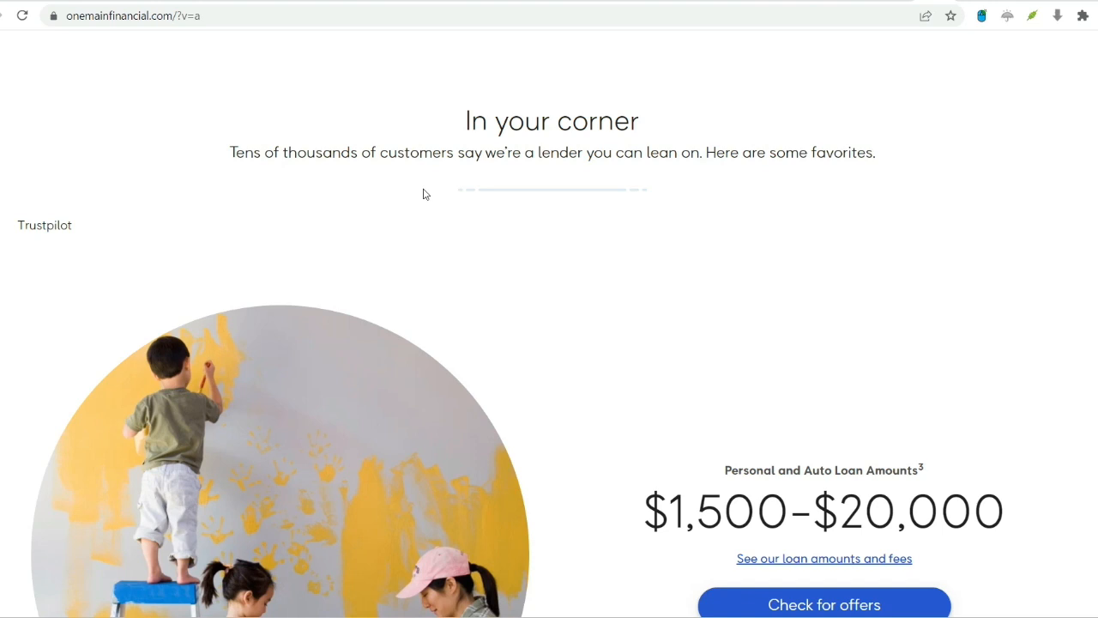
scroll("down", 3)
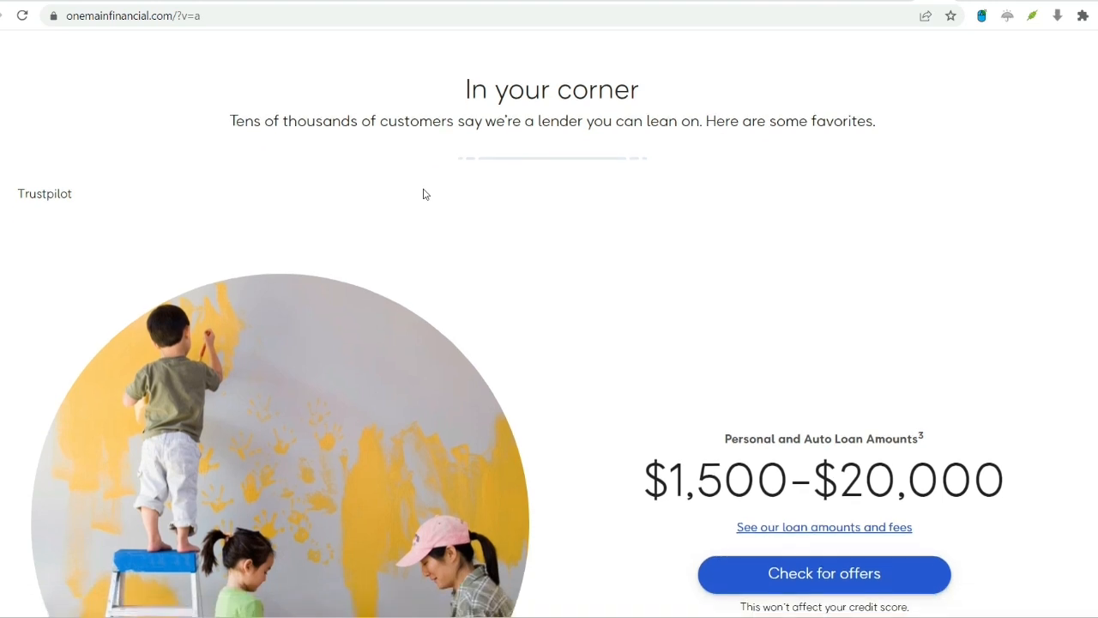
scroll("down", 3)
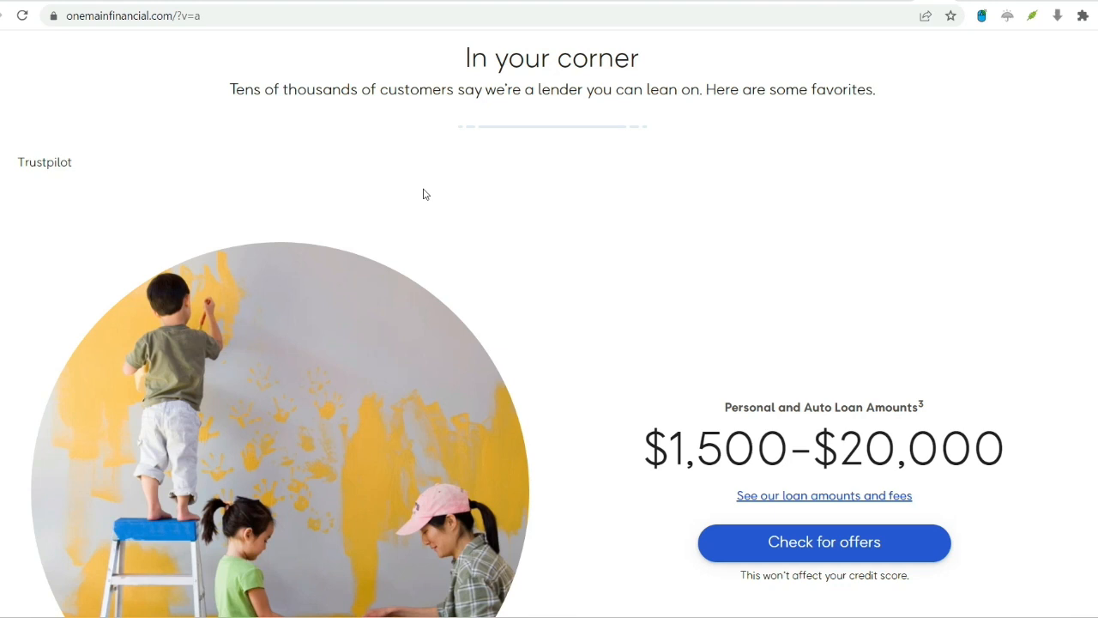
scroll("down", 3)
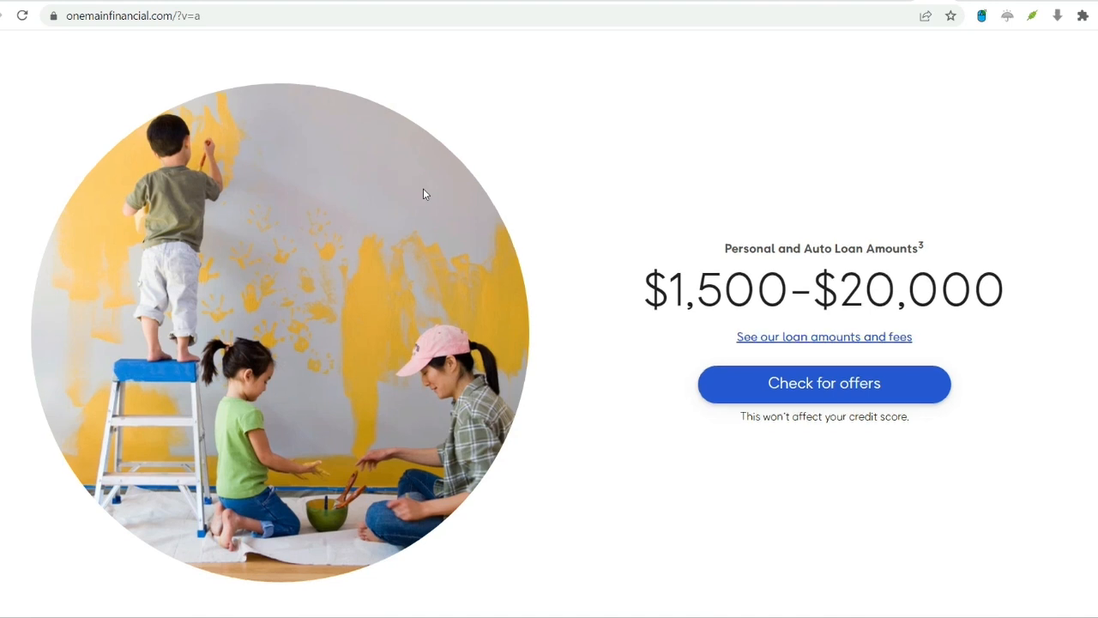
scroll("down", 3)
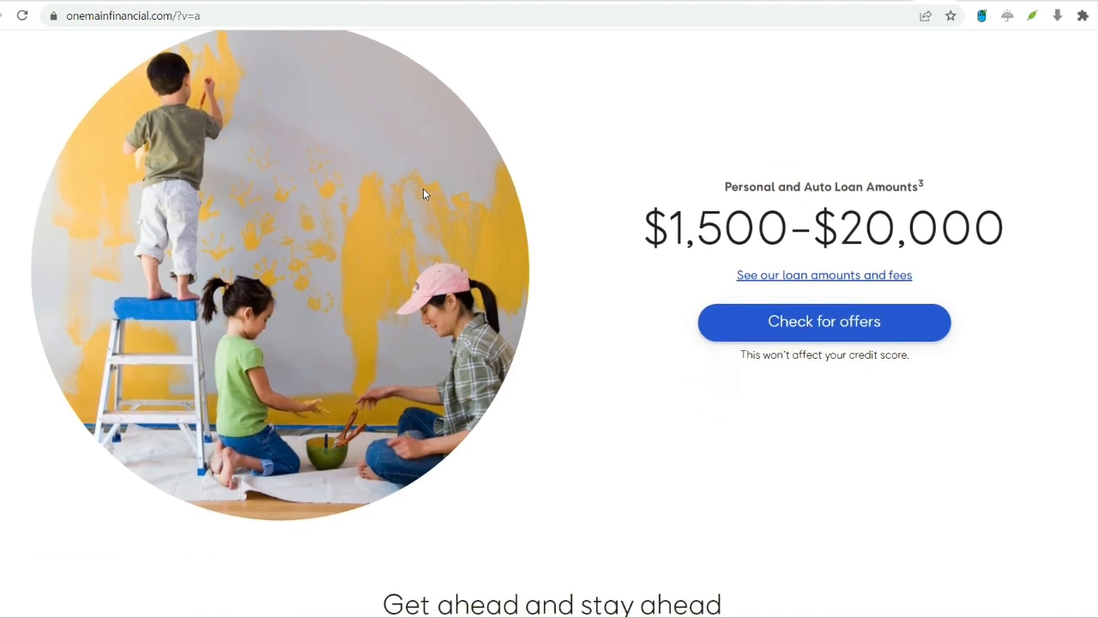
scroll("down", 3)
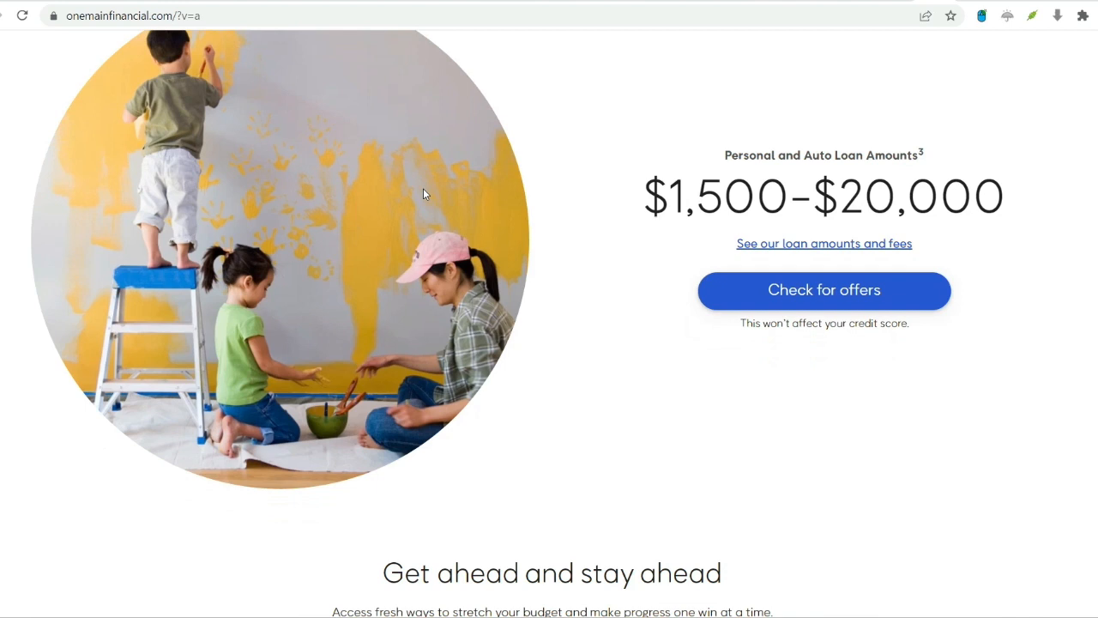
scroll("down", 3)
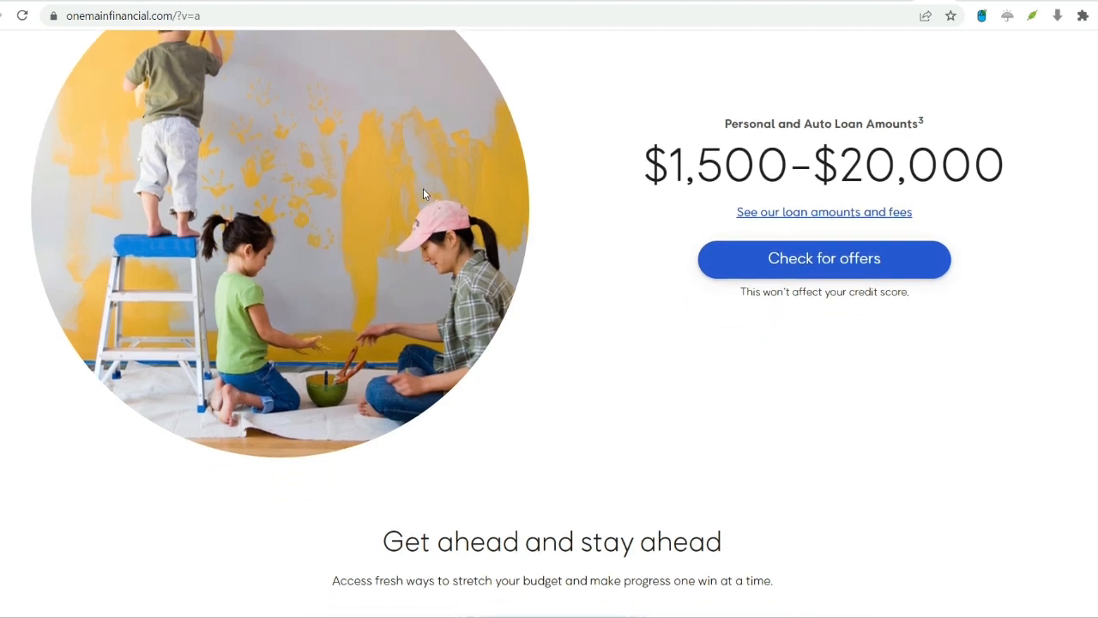
scroll("down", 3)
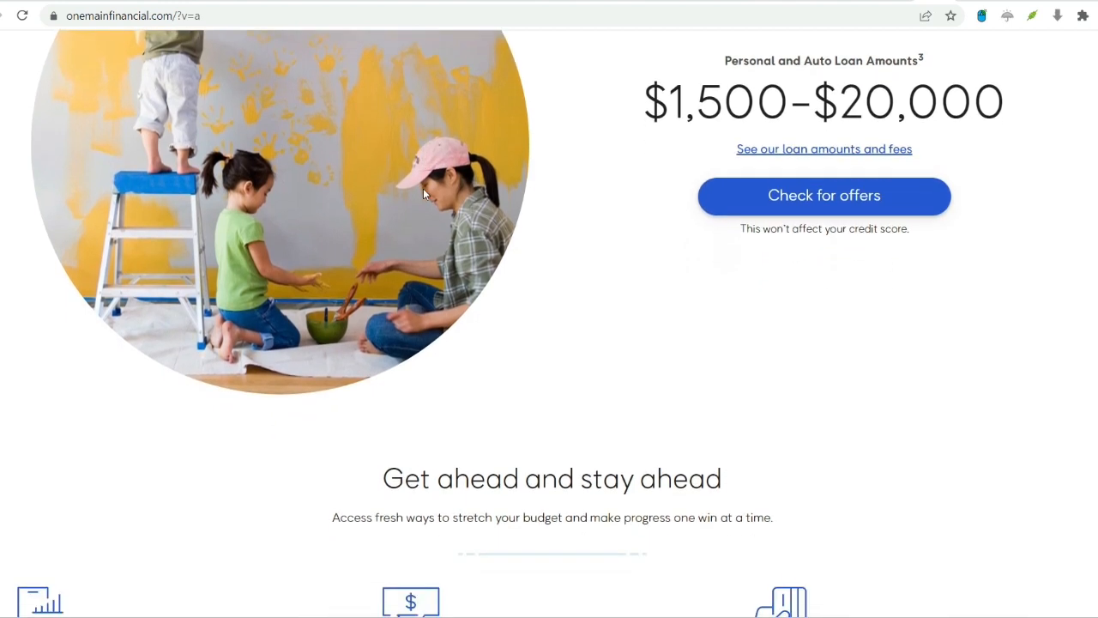
Scroll back up, then down past the blue benefits band to 'Clear and easy from start to finish'.
scroll("up", 3)
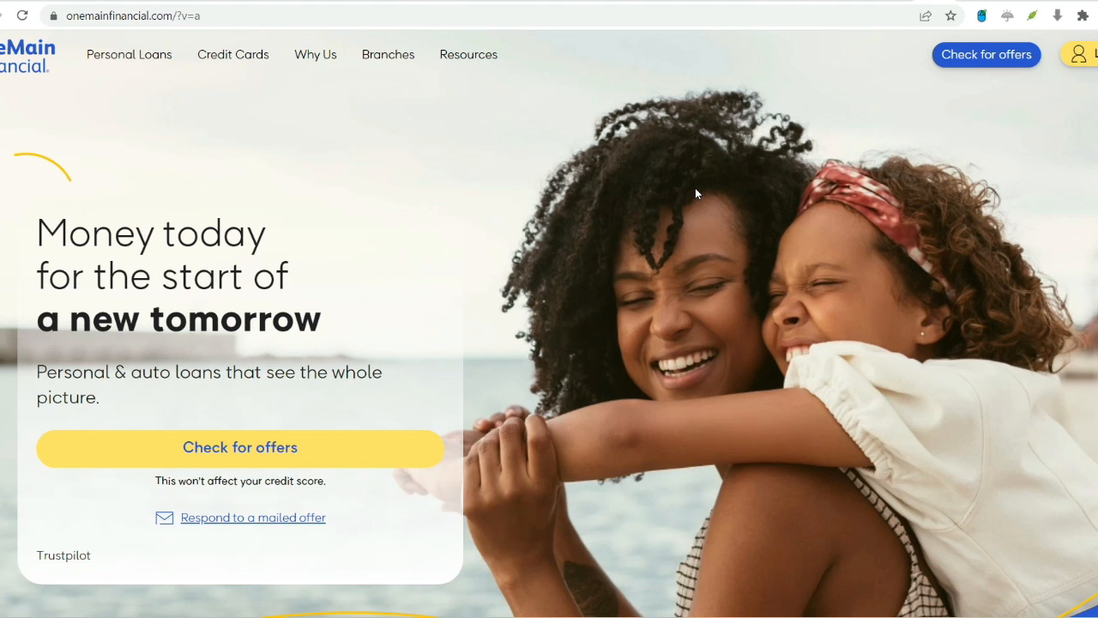
mouse_move(422, 194)
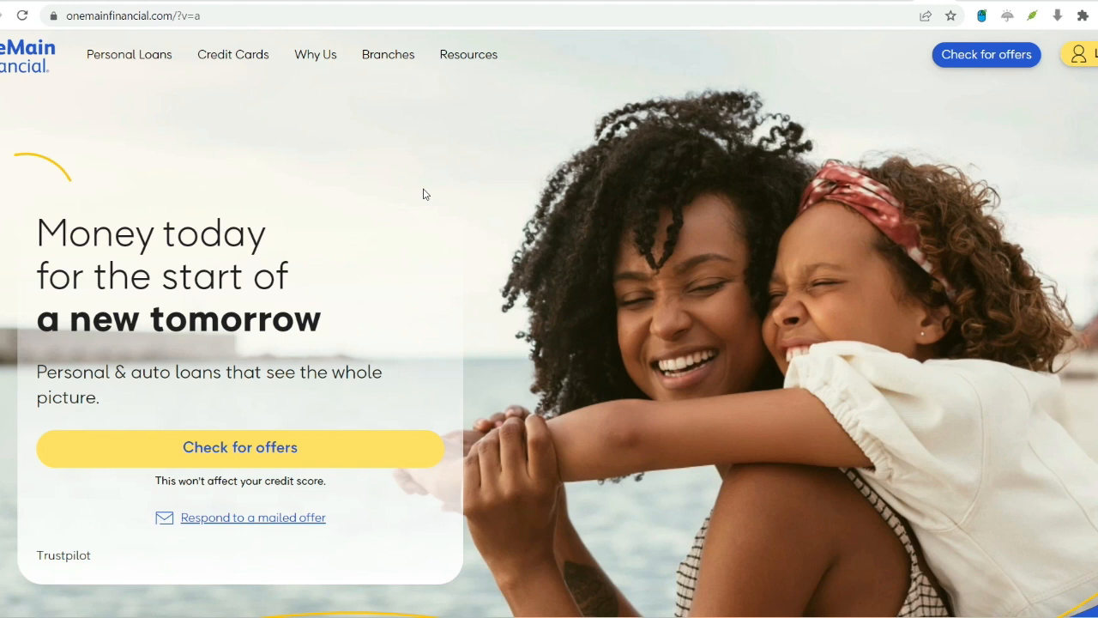
scroll("down", 3)
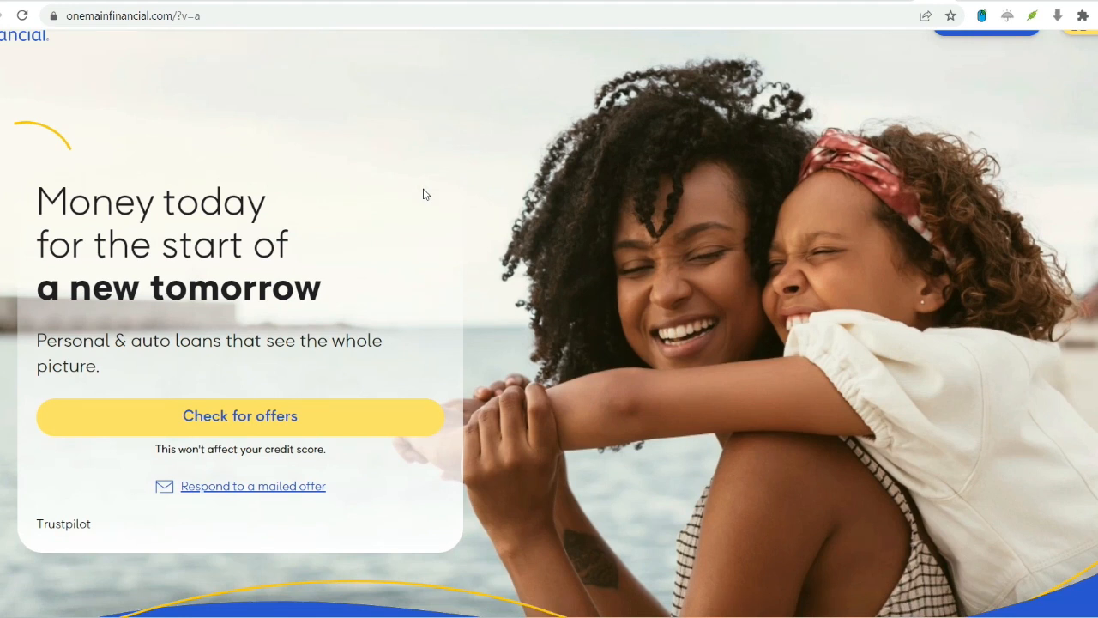
scroll("down", 3)
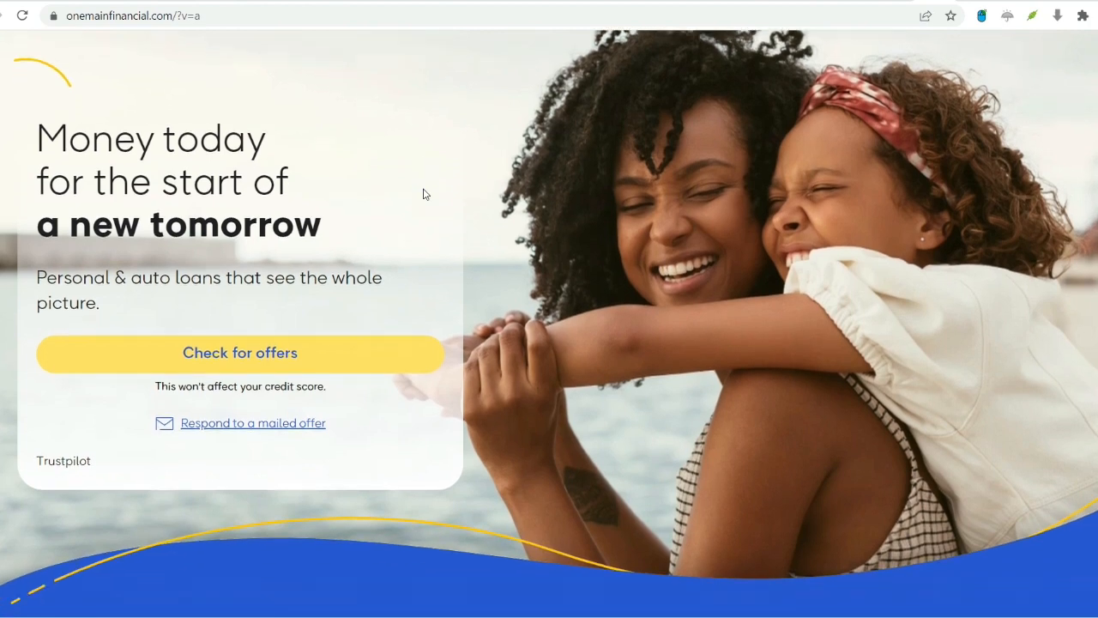
scroll("down", 3)
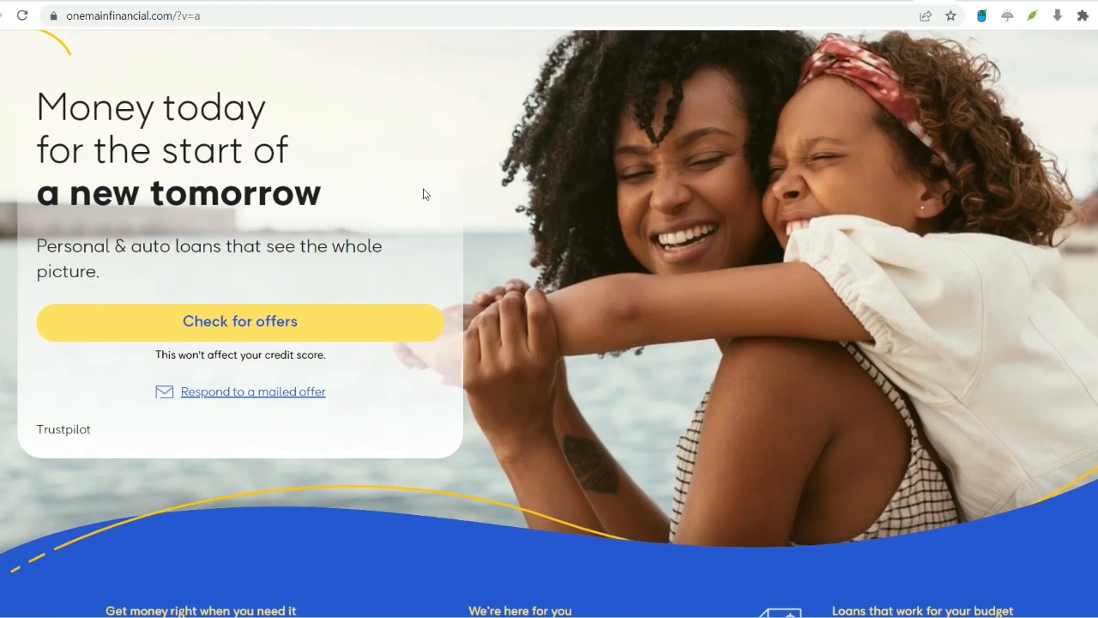
scroll("down", 3)
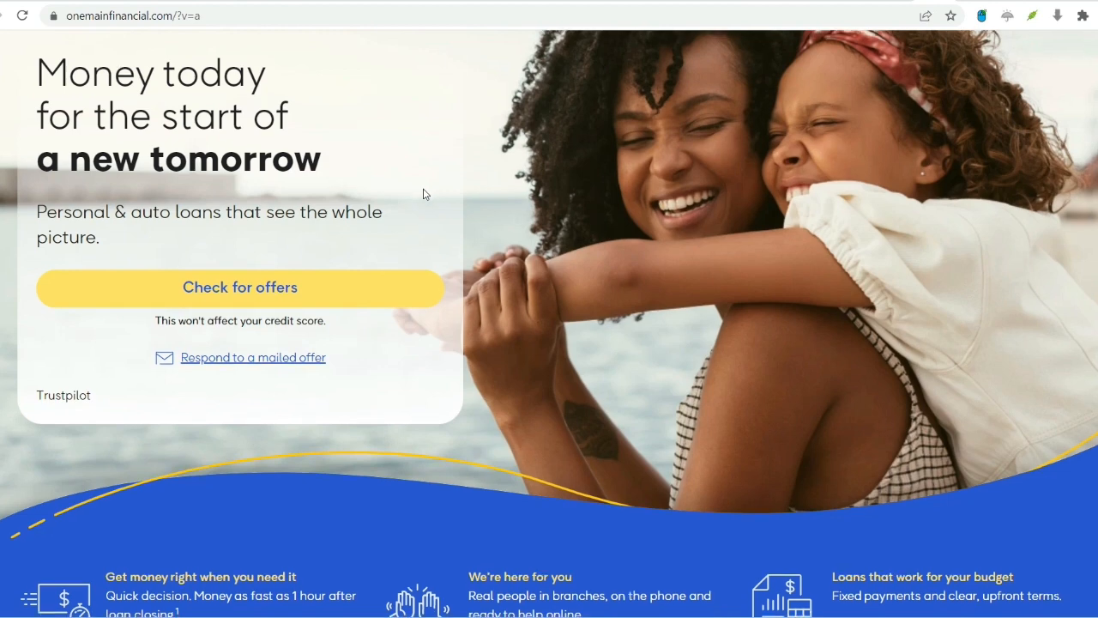
scroll("down", 3)
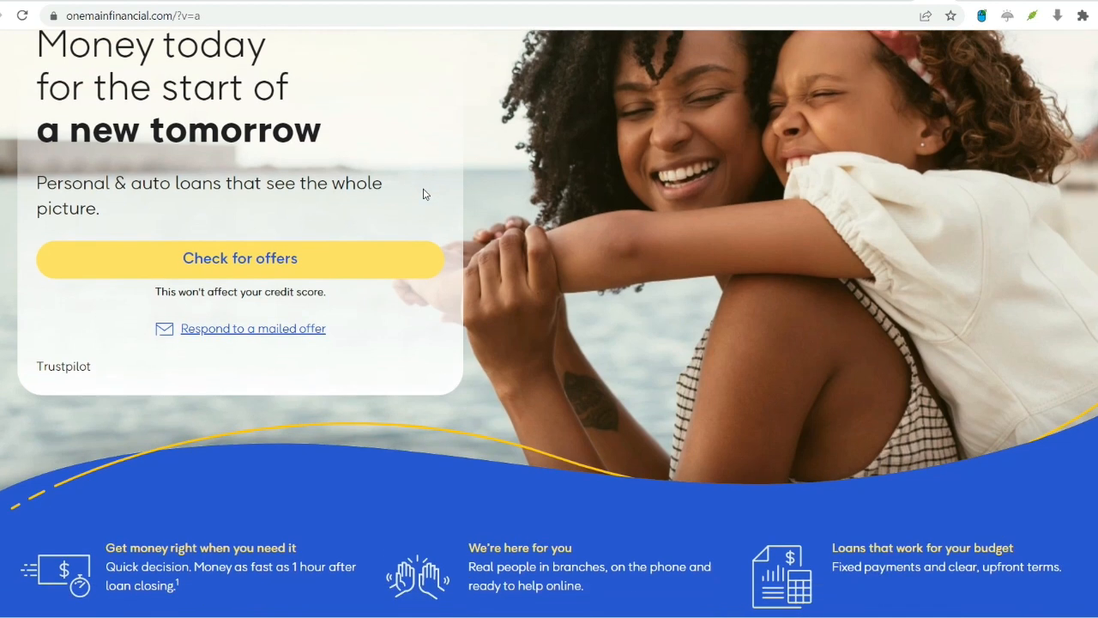
scroll("down", 3)
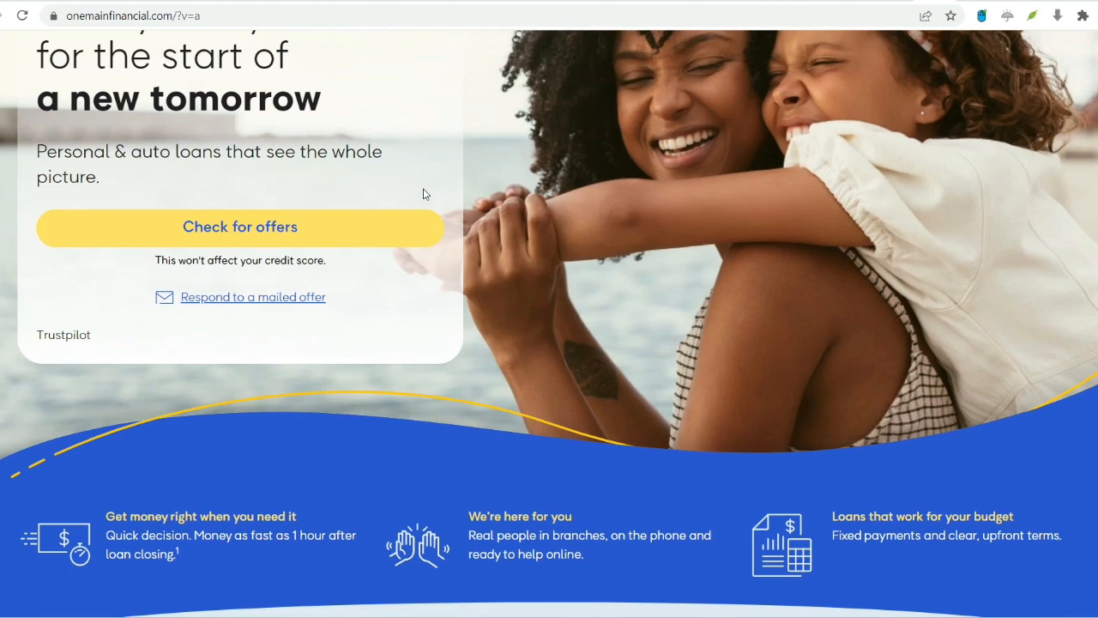
scroll("down", 3)
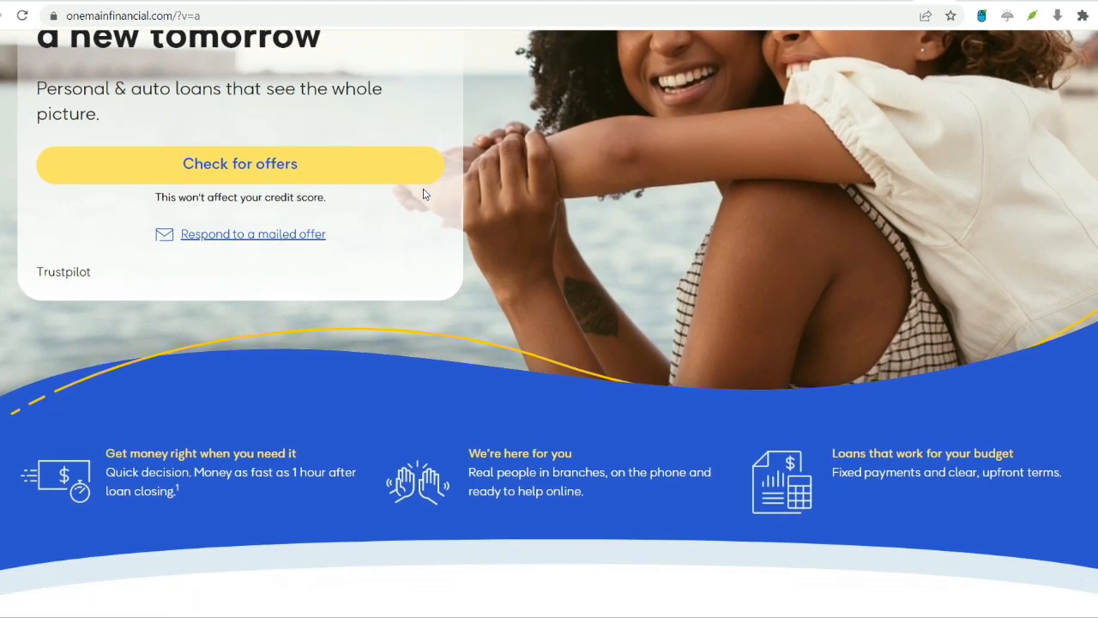
scroll("down", 3)
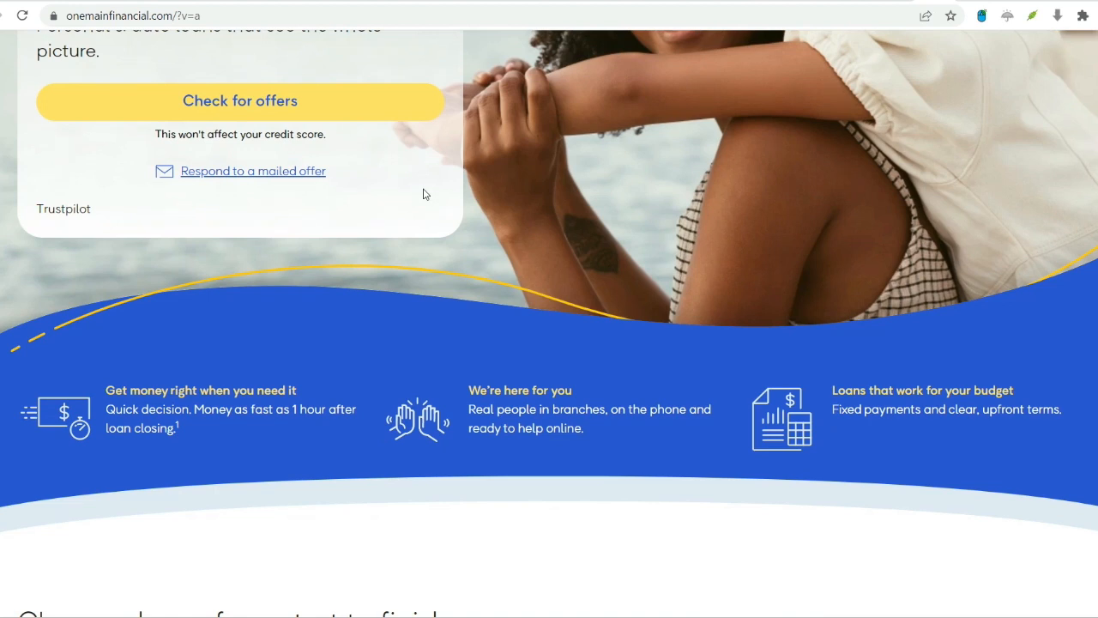
scroll("down", 3)
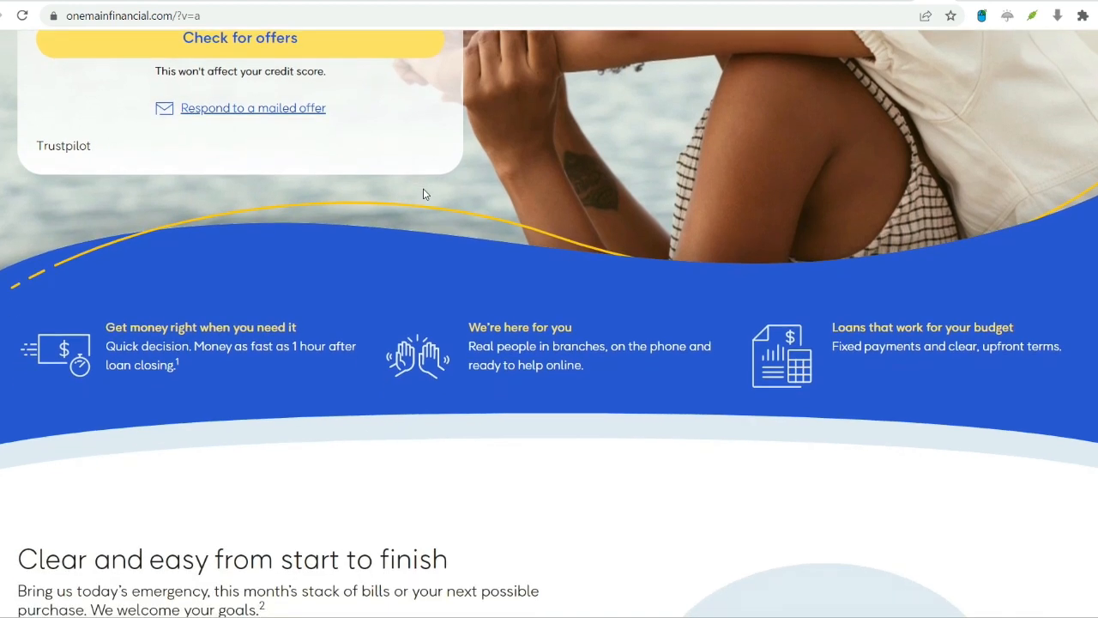
scroll("down", 3)
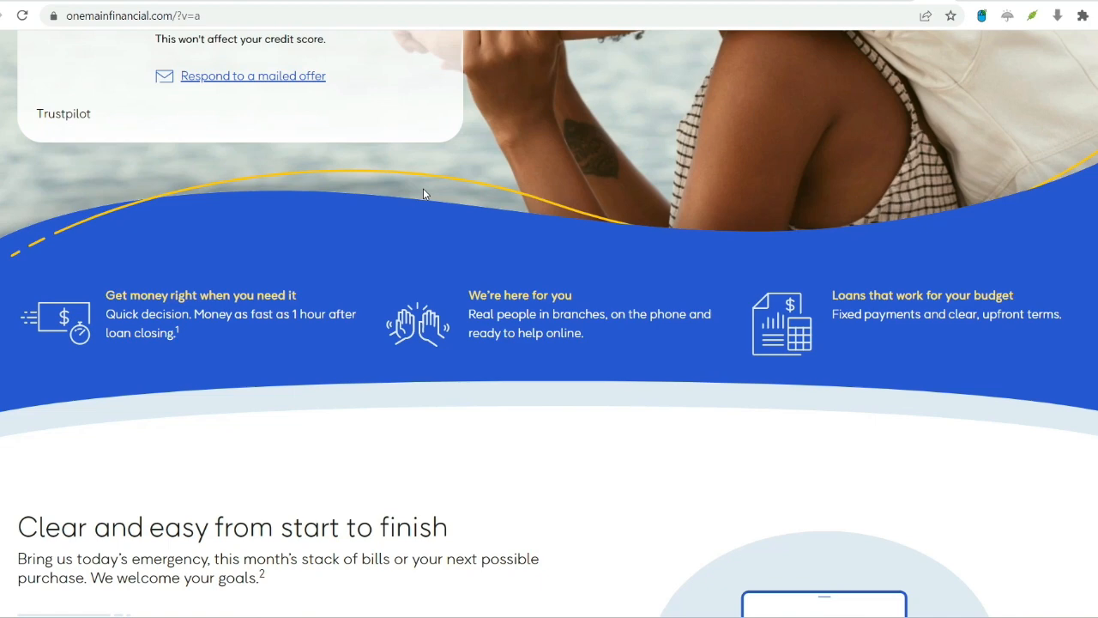
scroll("down", 3)
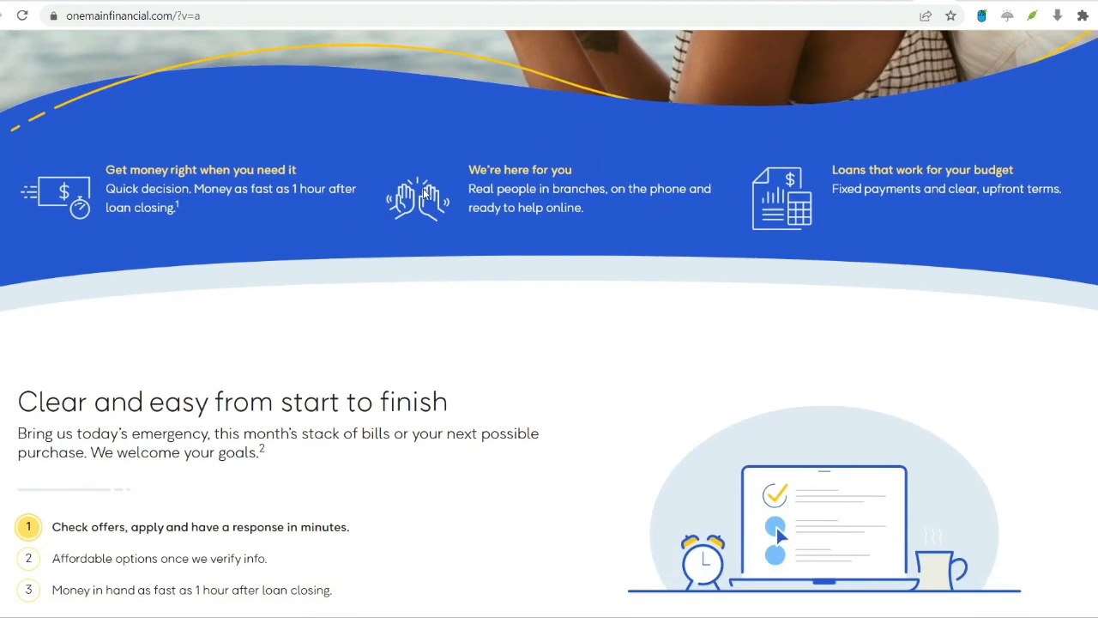
scroll("down", 3)
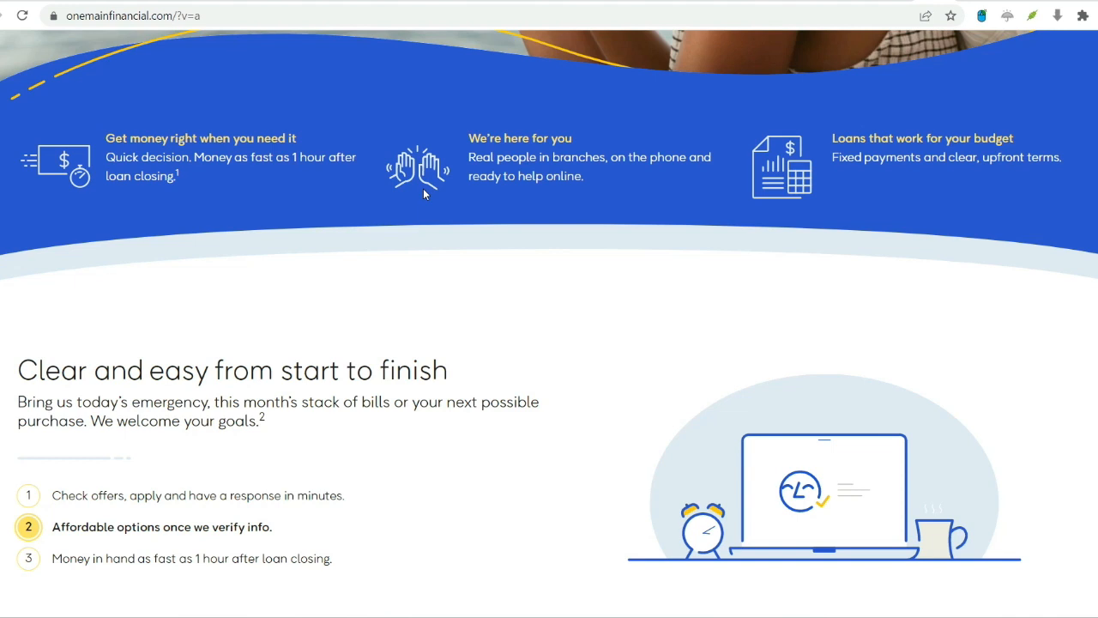
scroll("down", 3)
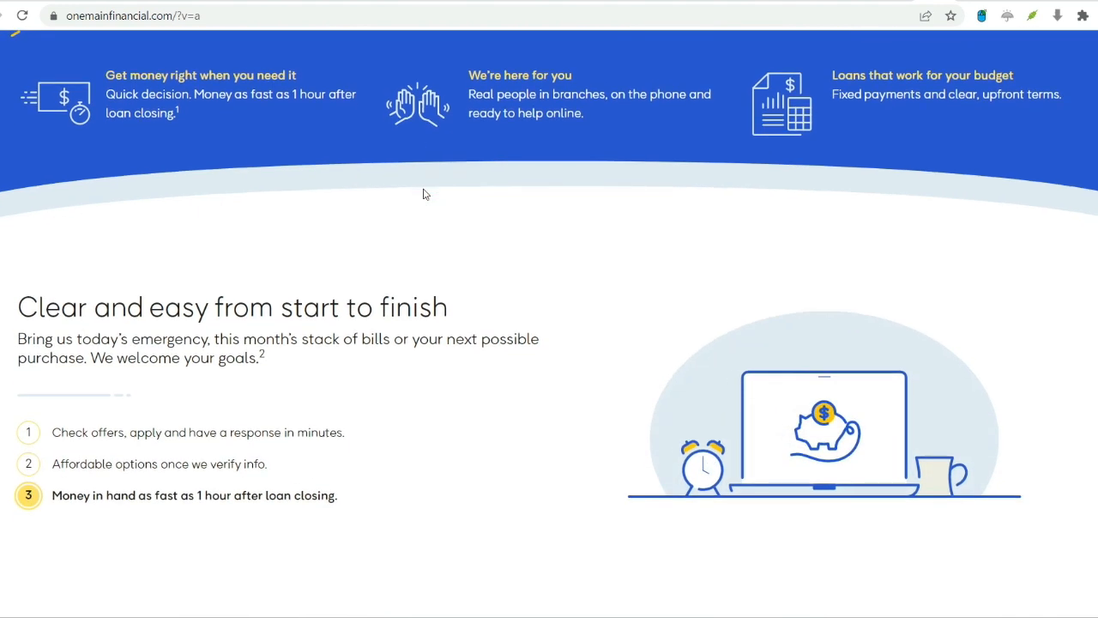
scroll("down", 3)
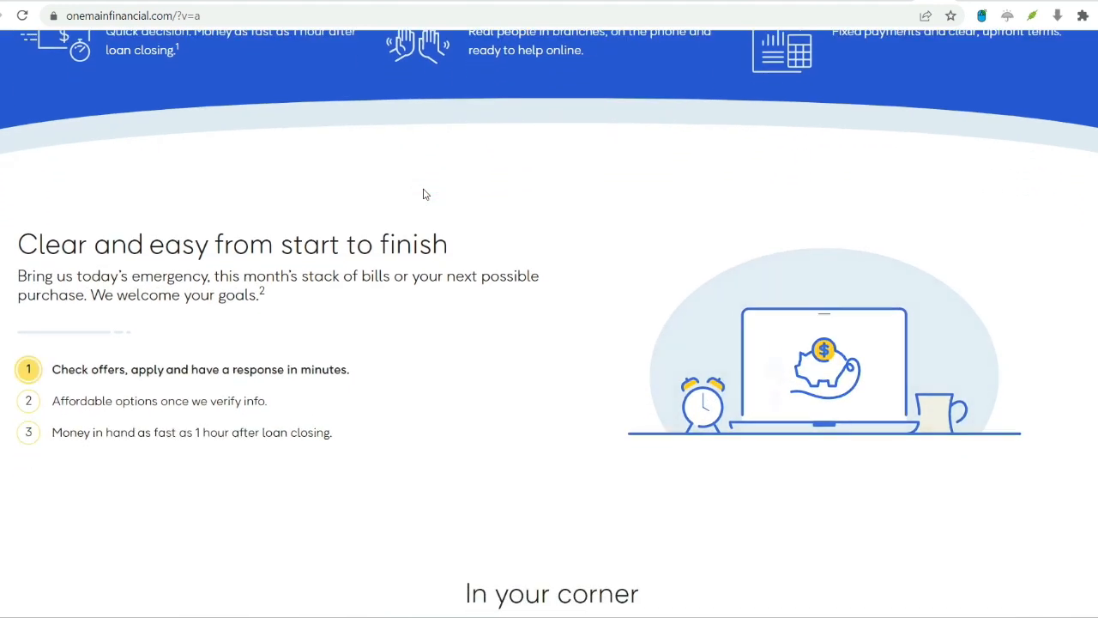
Scroll past 'In your corner' to the $1,500–$20,000 personal and auto loan amounts offer.
scroll("down", 3)
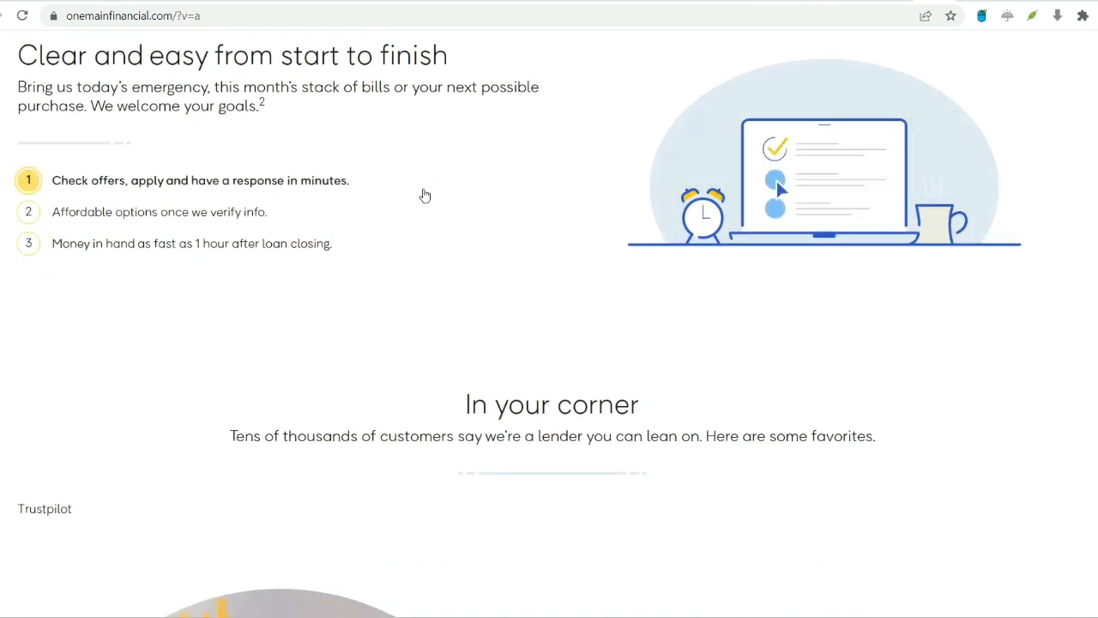
scroll("down", 3)
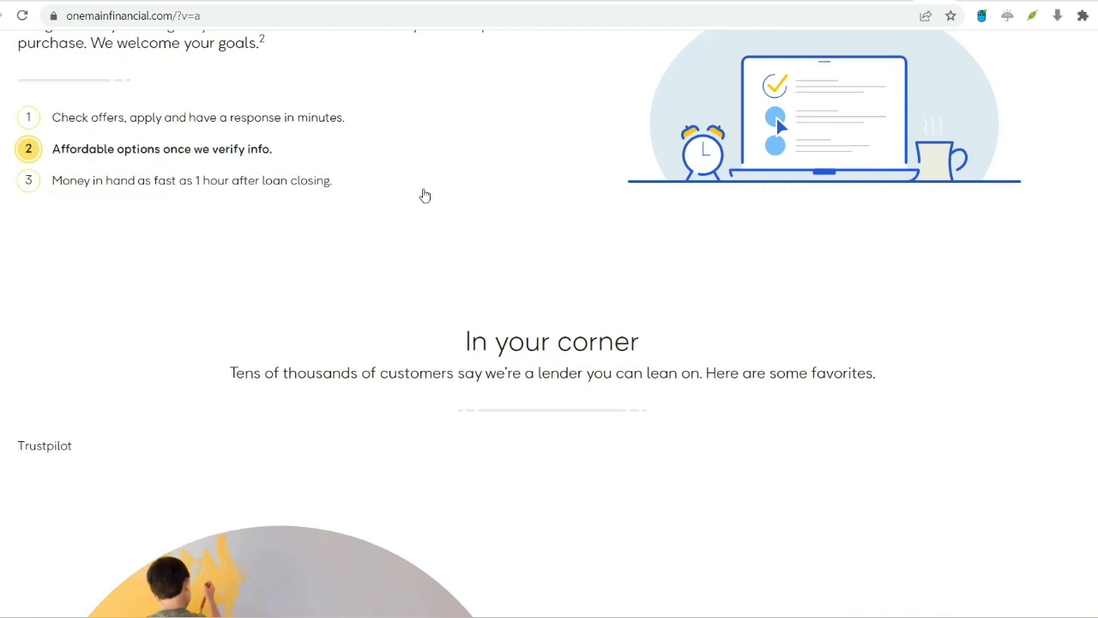
scroll("down", 3)
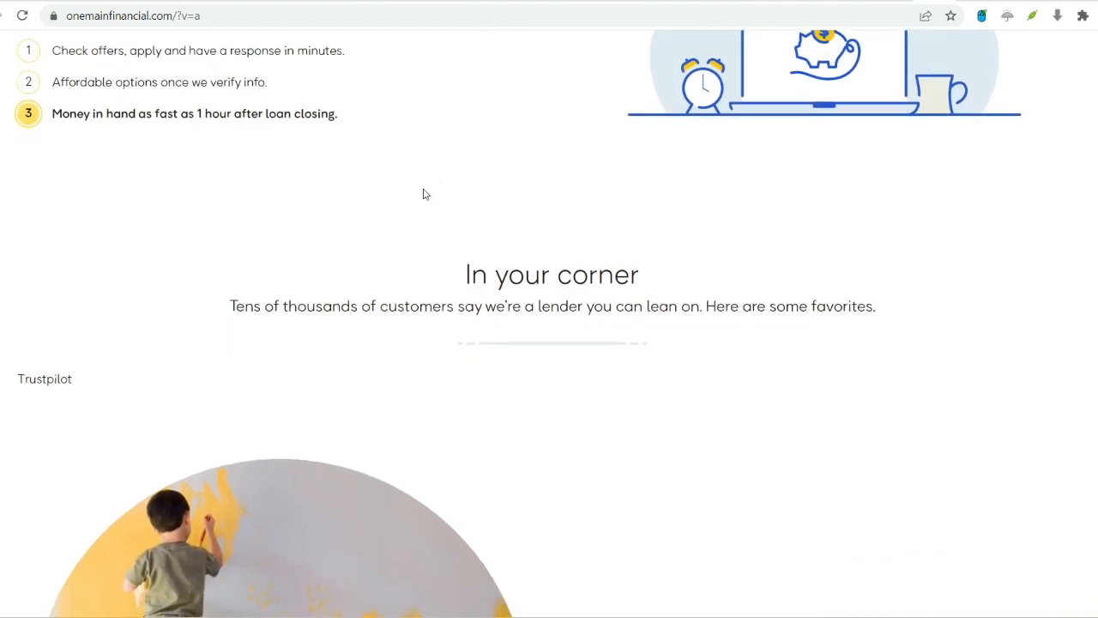
scroll("down", 3)
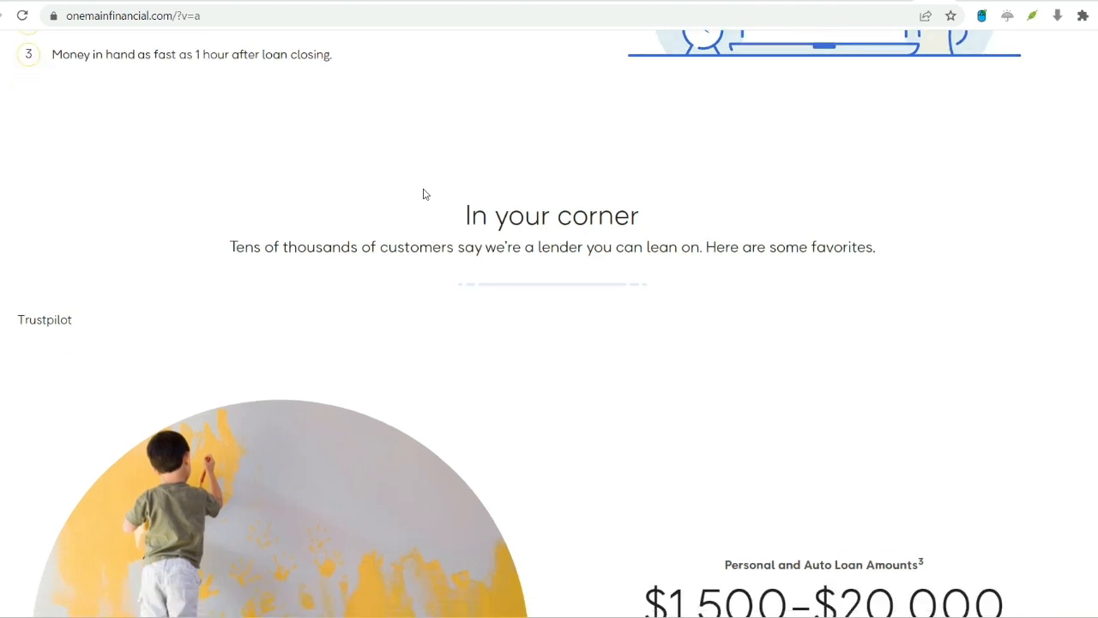
scroll("down", 3)
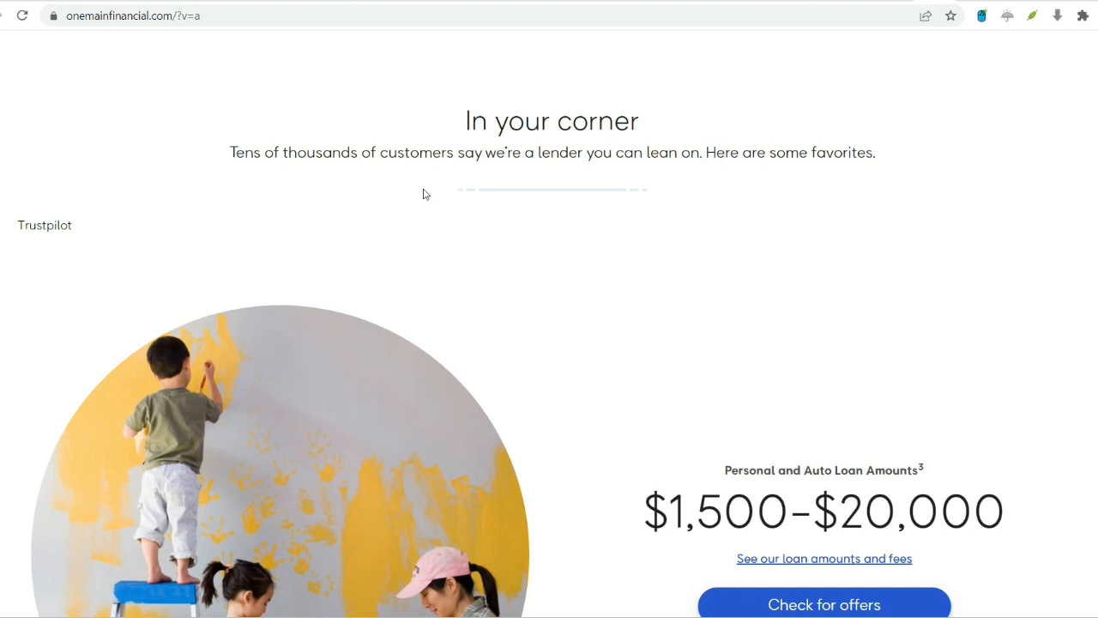
scroll("down", 3)
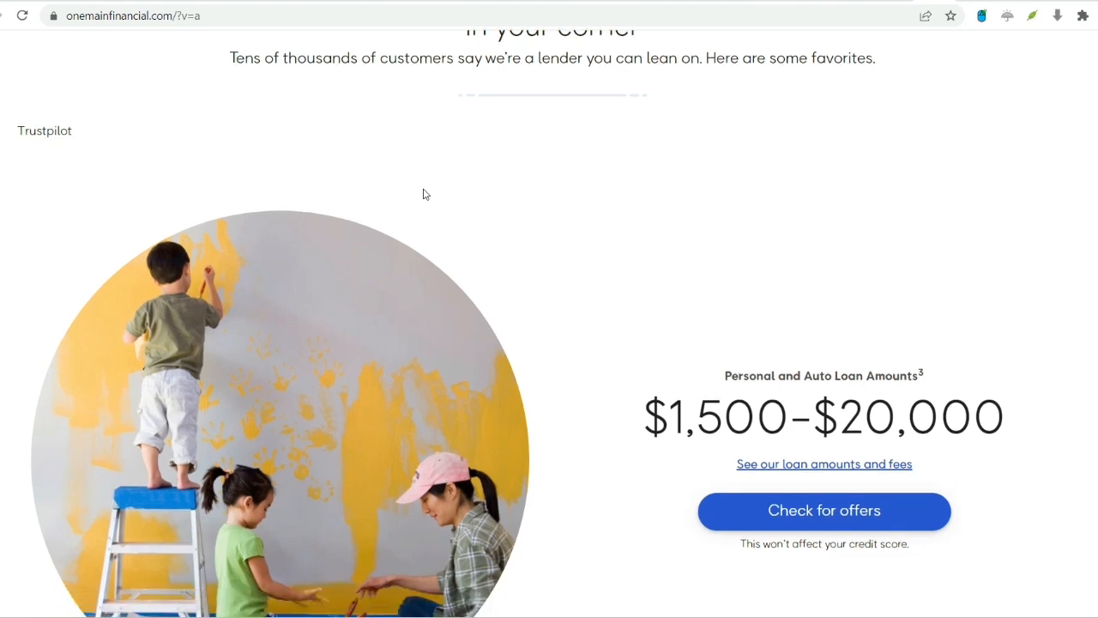
scroll("down", 3)
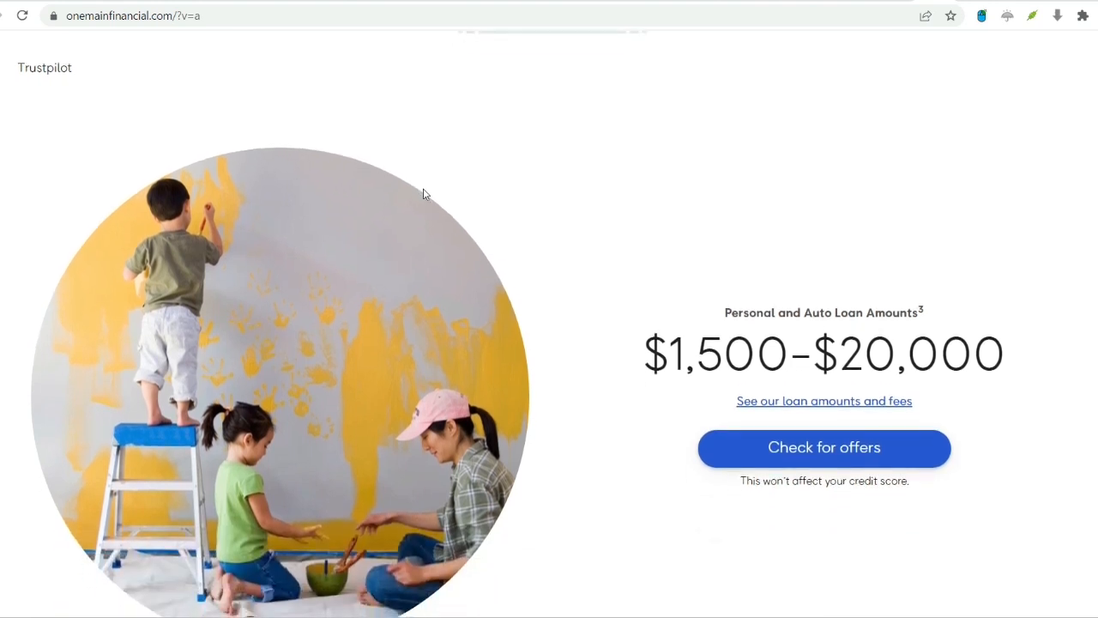
Scroll to 'Get ahead and stay ahead' and its three tips, including lowering monthly bills.
scroll("down", 3)
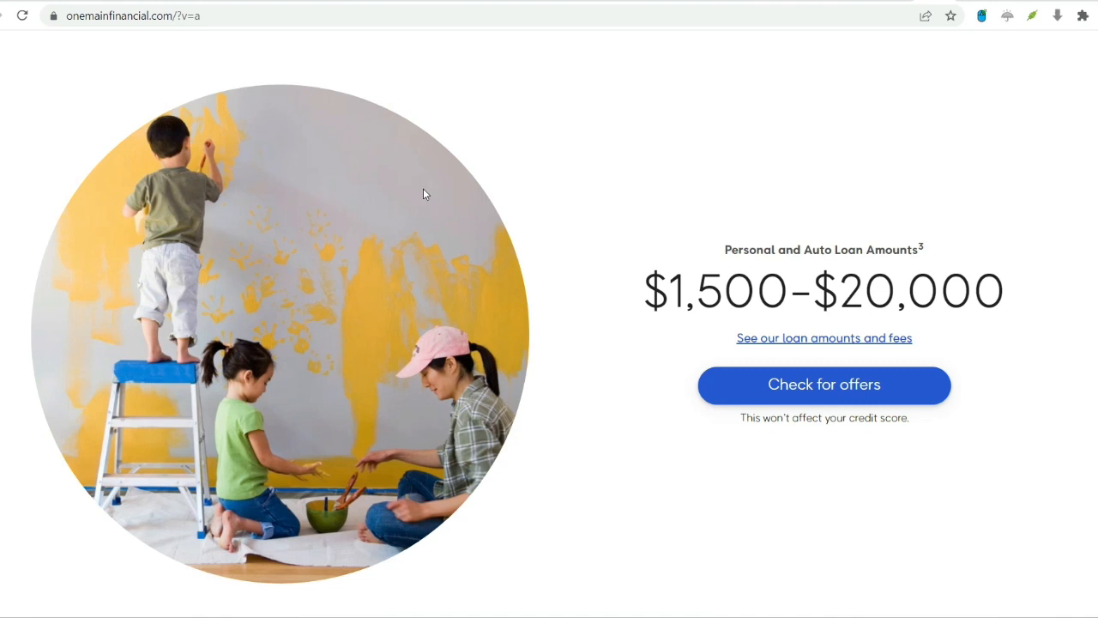
scroll("down", 3)
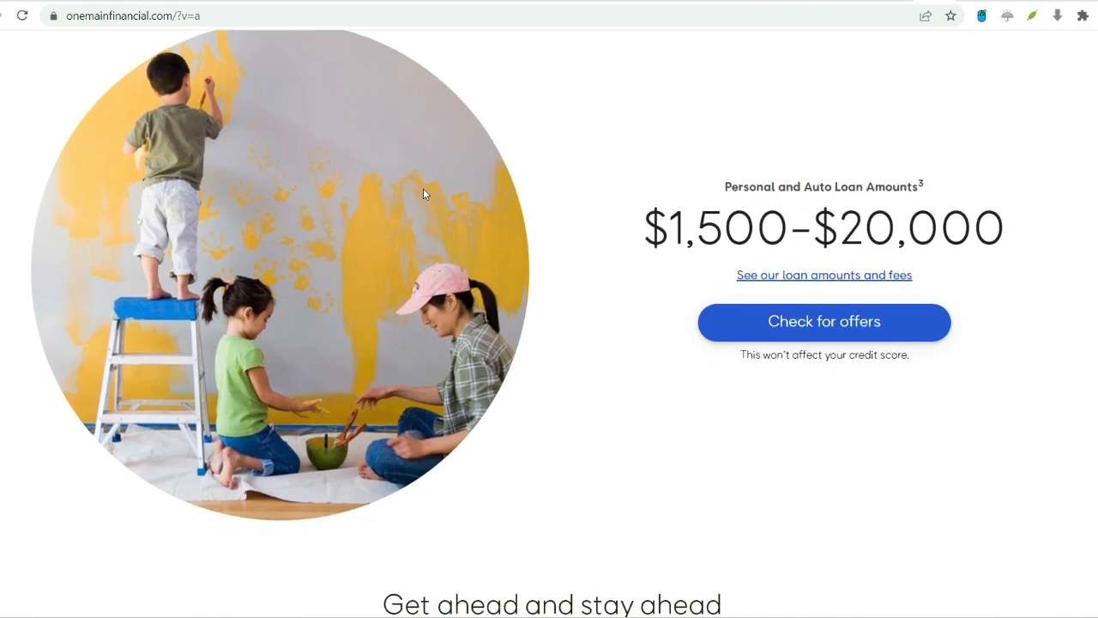
scroll("down", 3)
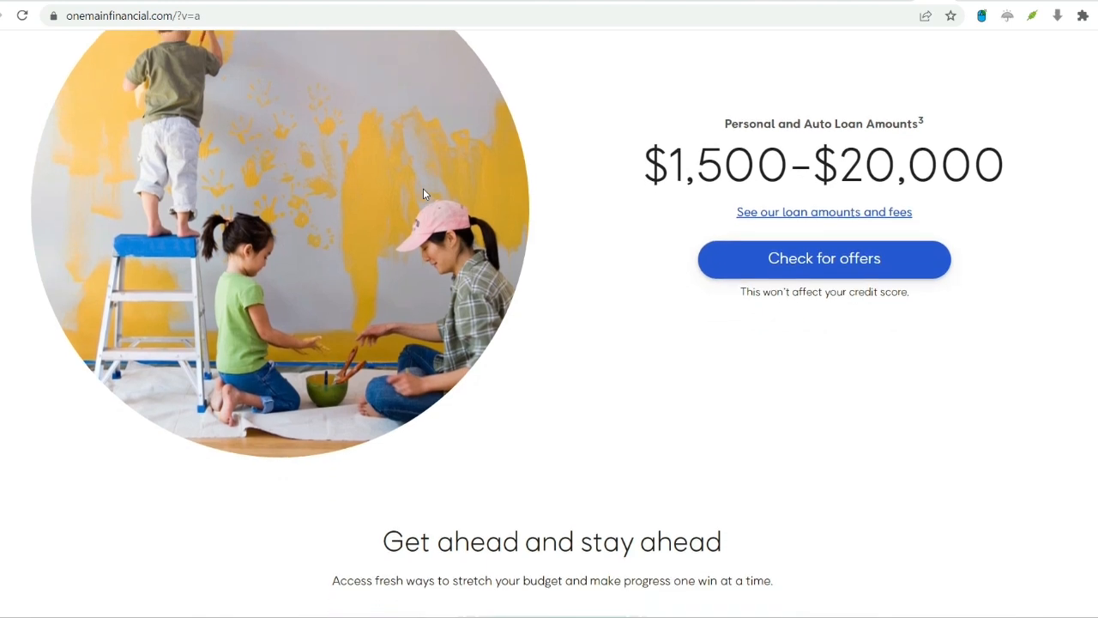
scroll("down", 3)
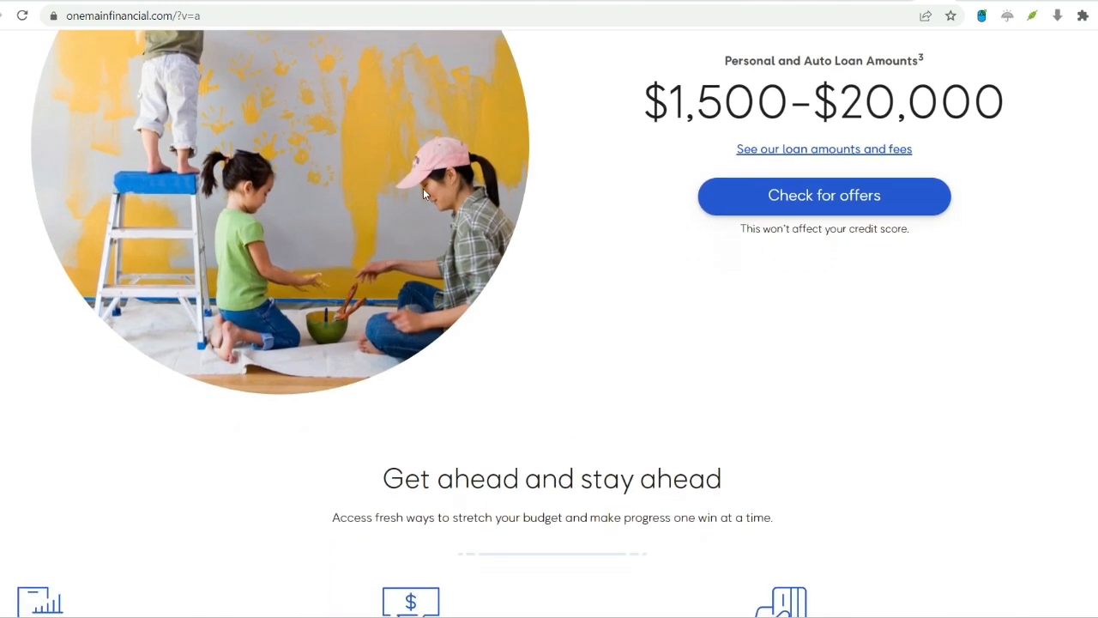
scroll("down", 3)
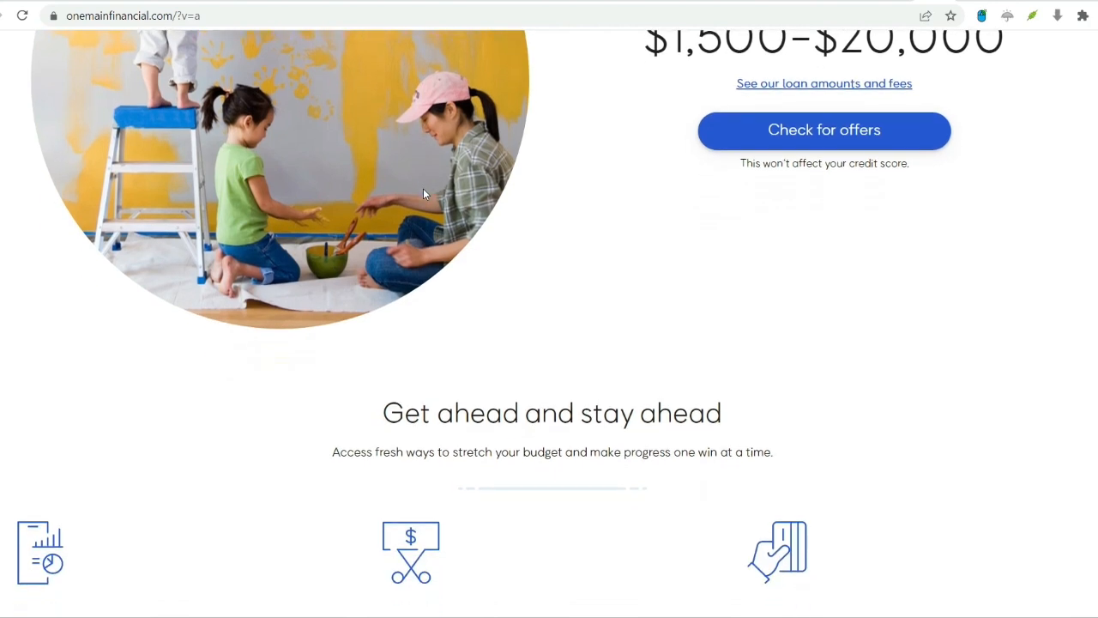
scroll("down", 3)
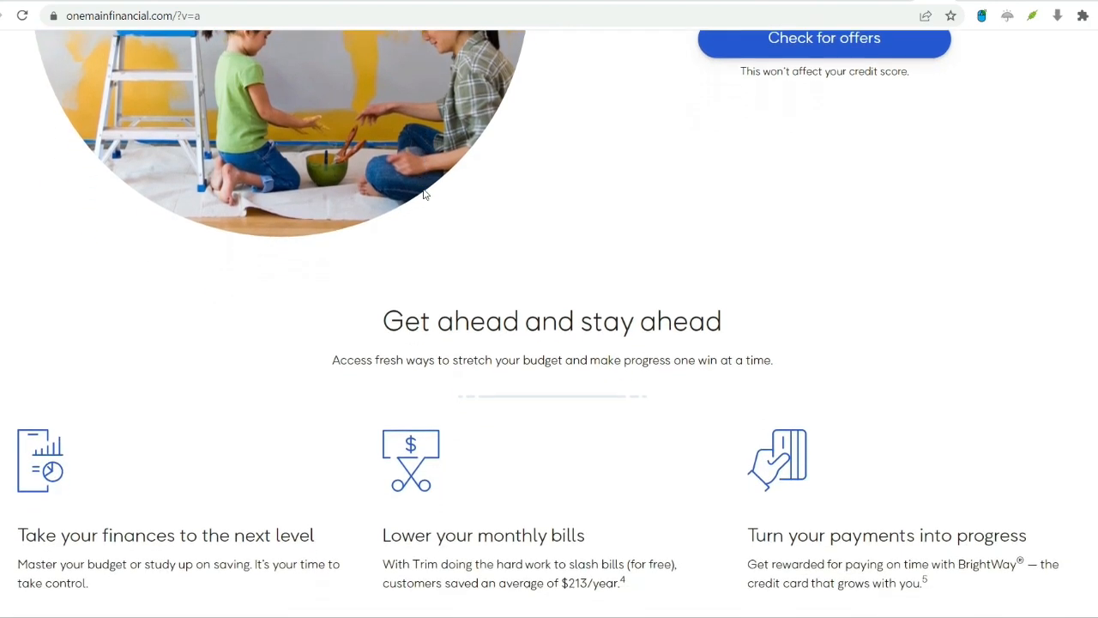
Scroll past the tips to the 'Get the money you need to move you forward' banner and footer top.
scroll("down", 3)
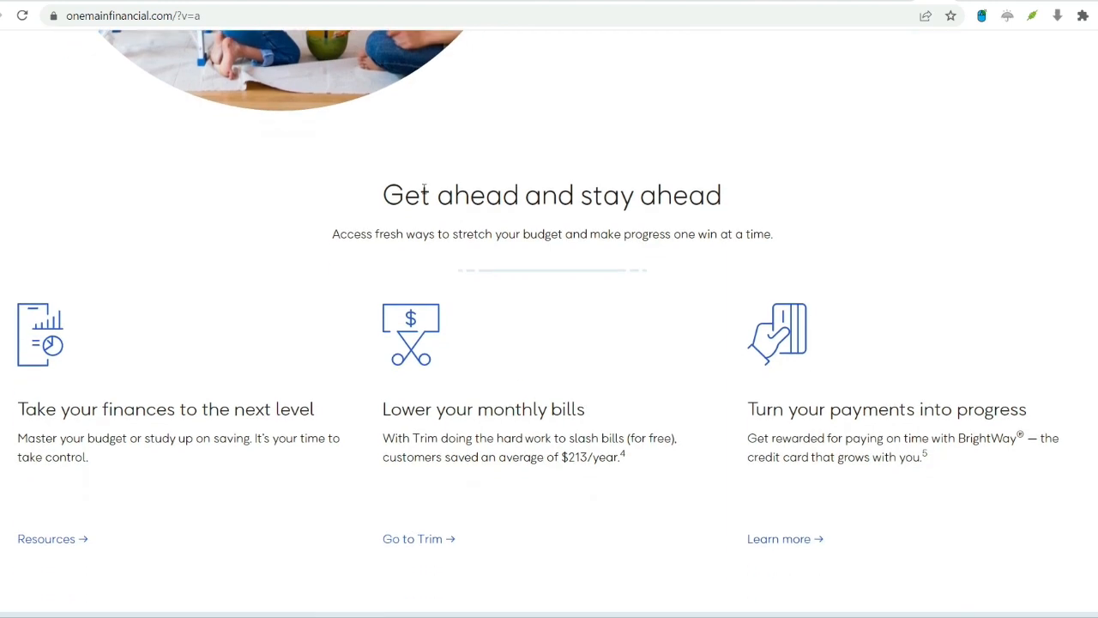
scroll("down", 3)
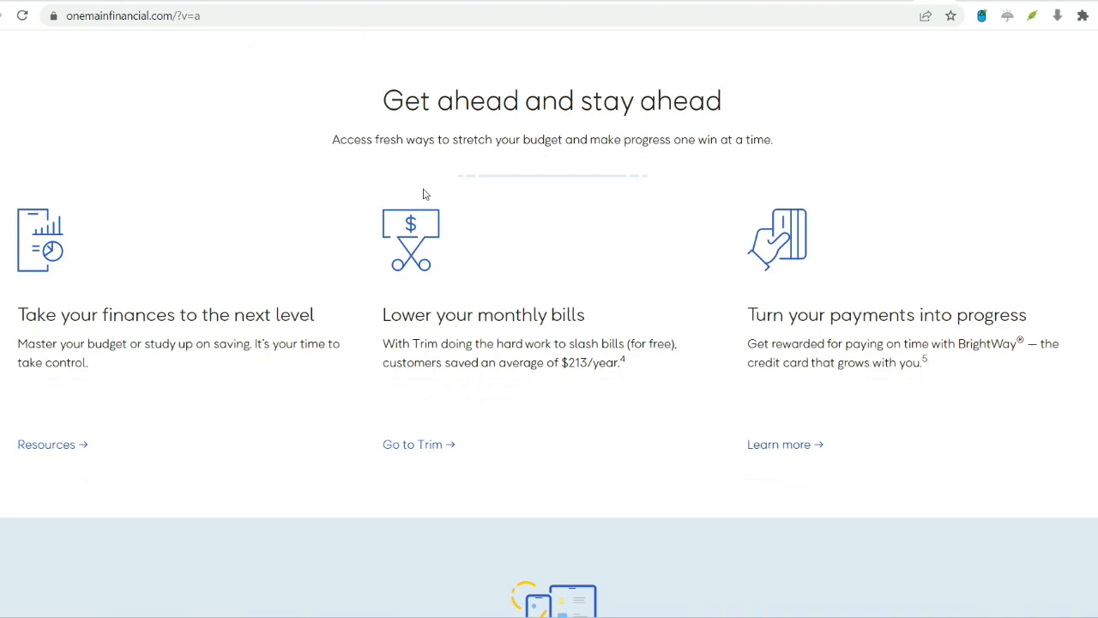
scroll("down", 3)
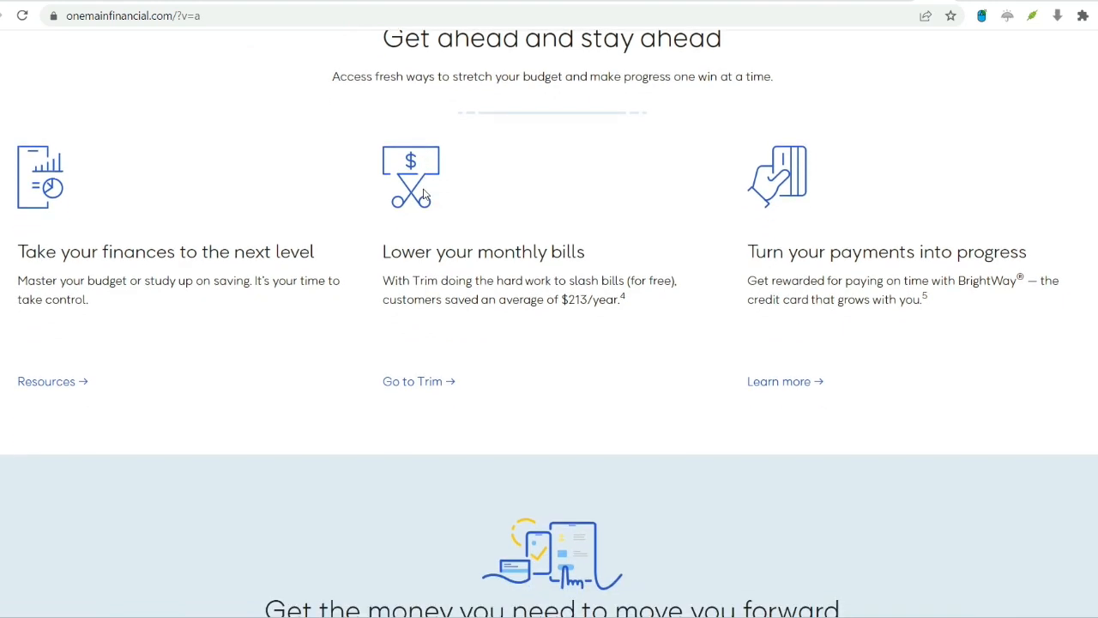
scroll("down", 3)
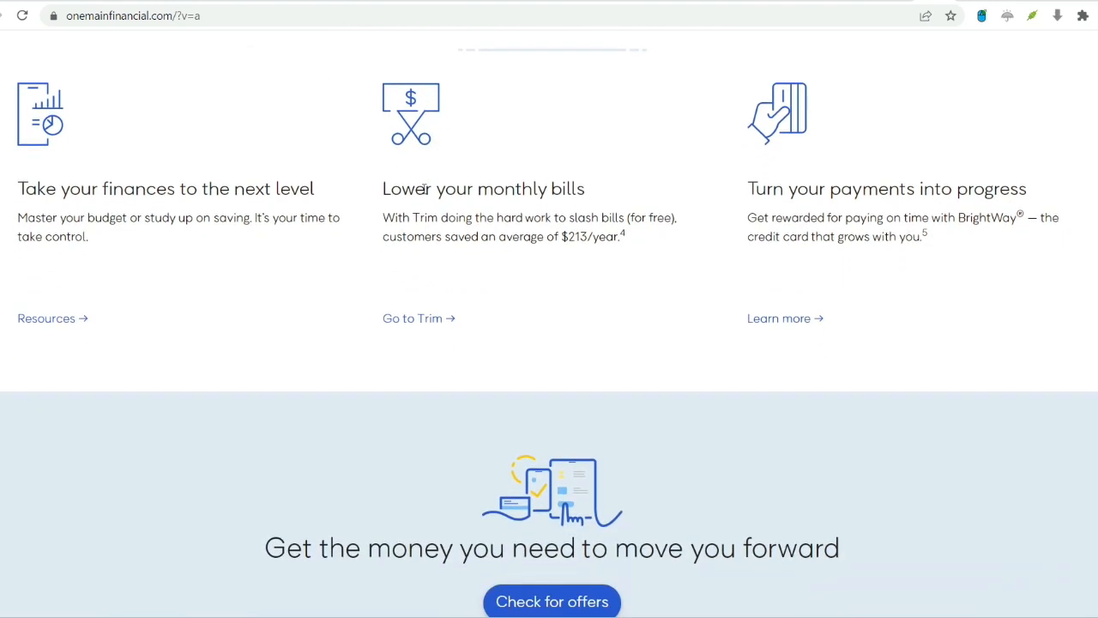
scroll("down", 3)
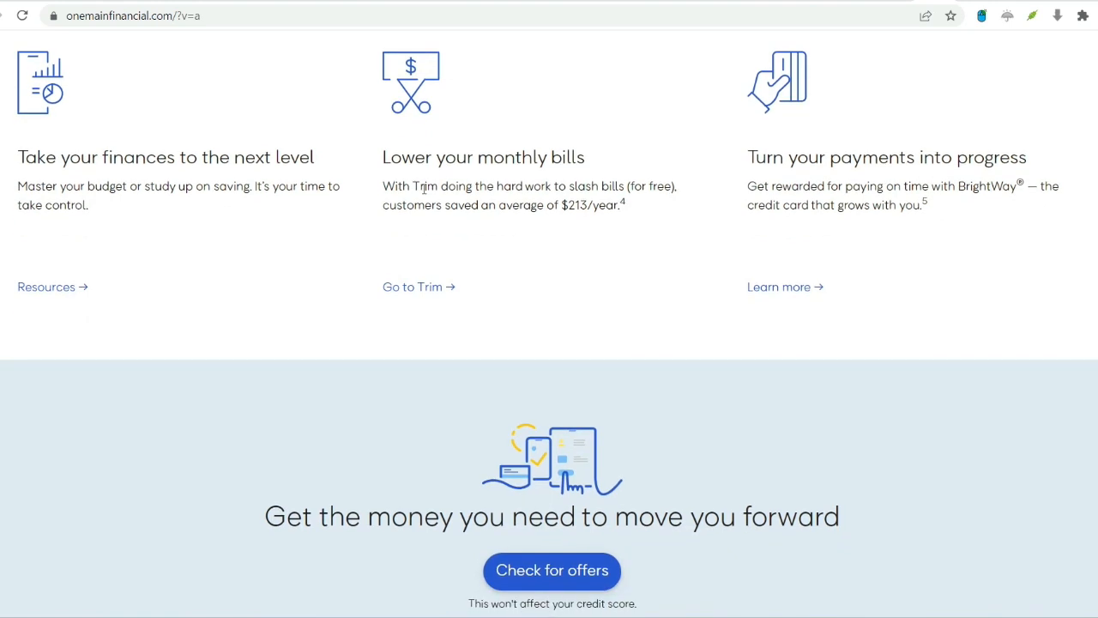
scroll("down", 3)
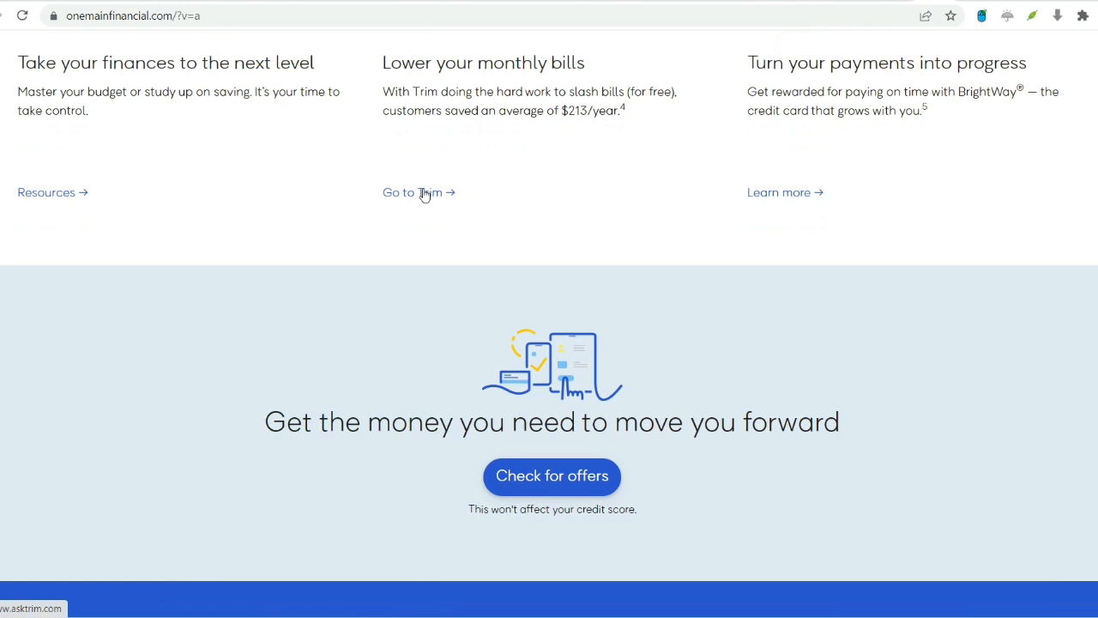
scroll("down", 3)
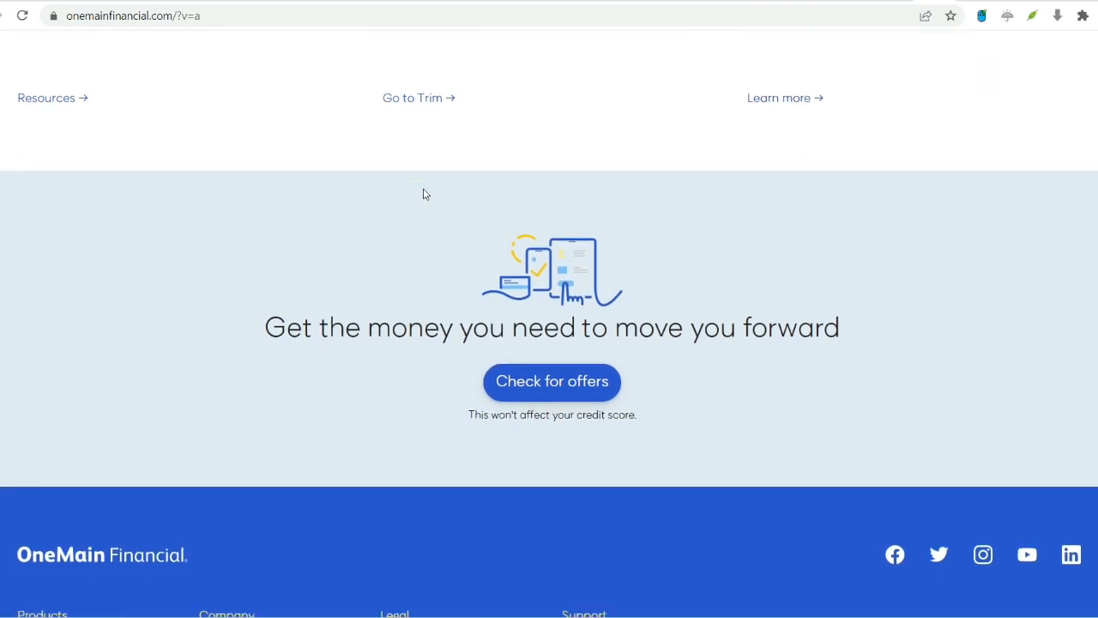
Scroll through the blue footer to the address, copyright, state licenses and disclosures.
scroll("down", 3)
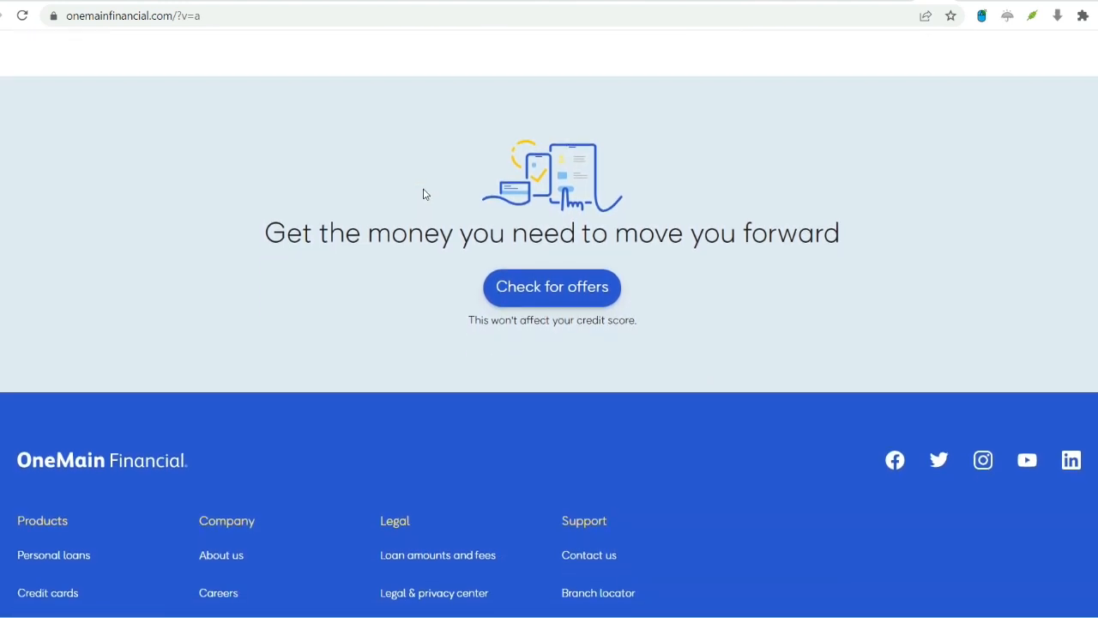
scroll("down", 3)
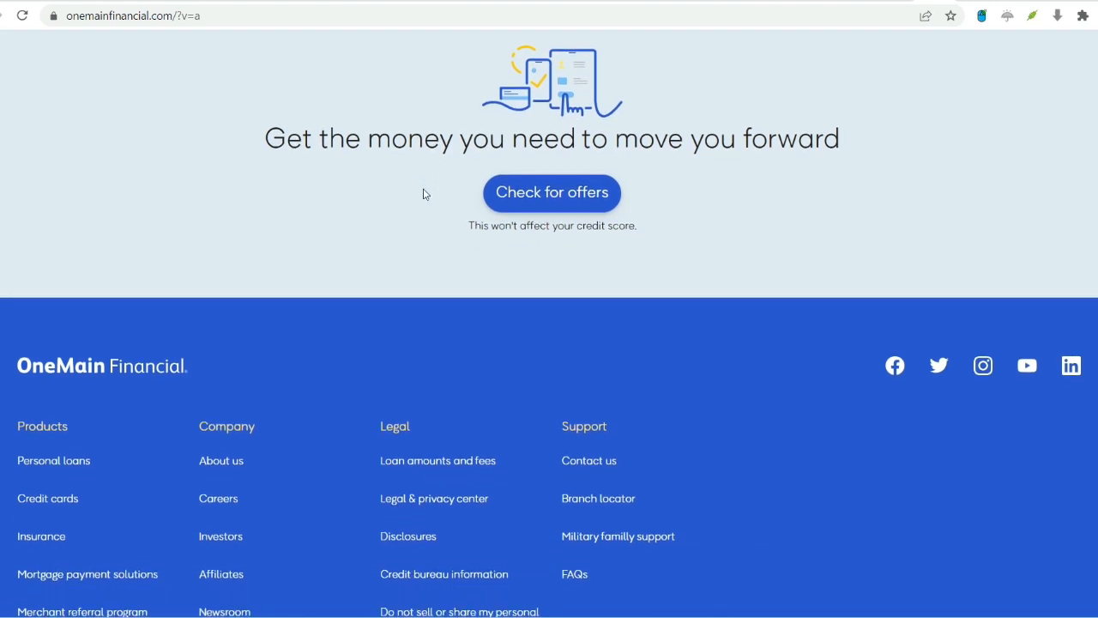
scroll("down", 3)
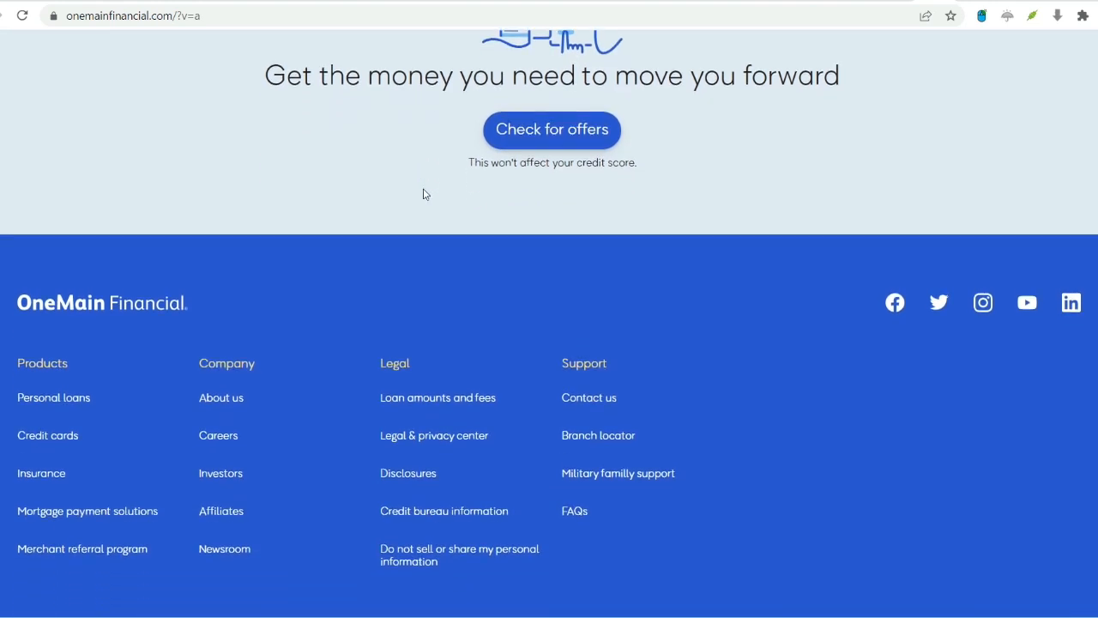
scroll("down", 3)
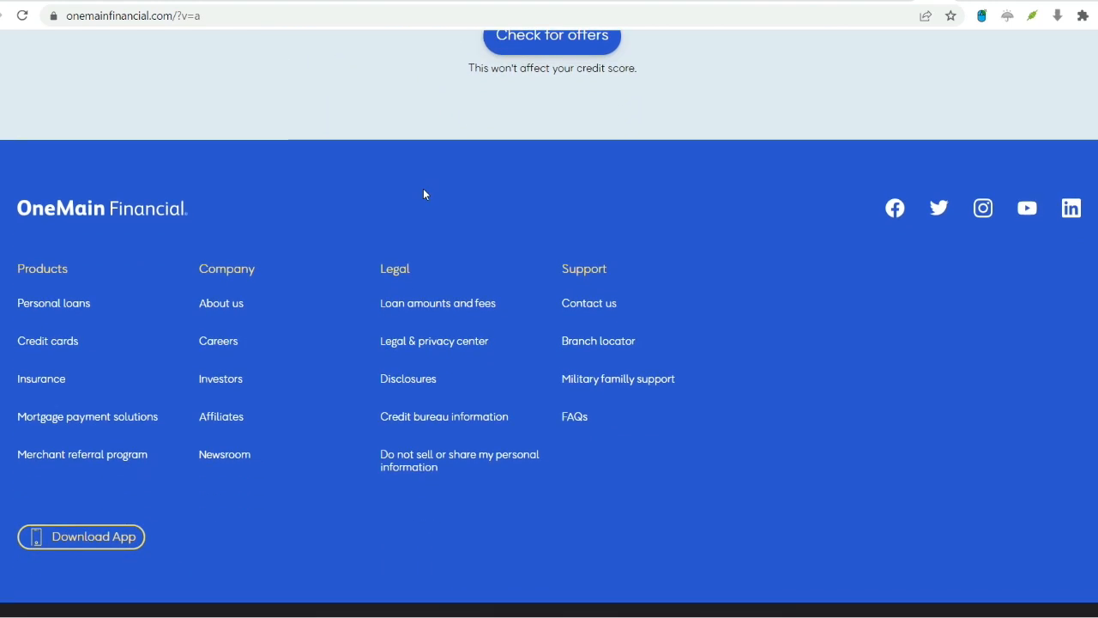
scroll("down", 3)
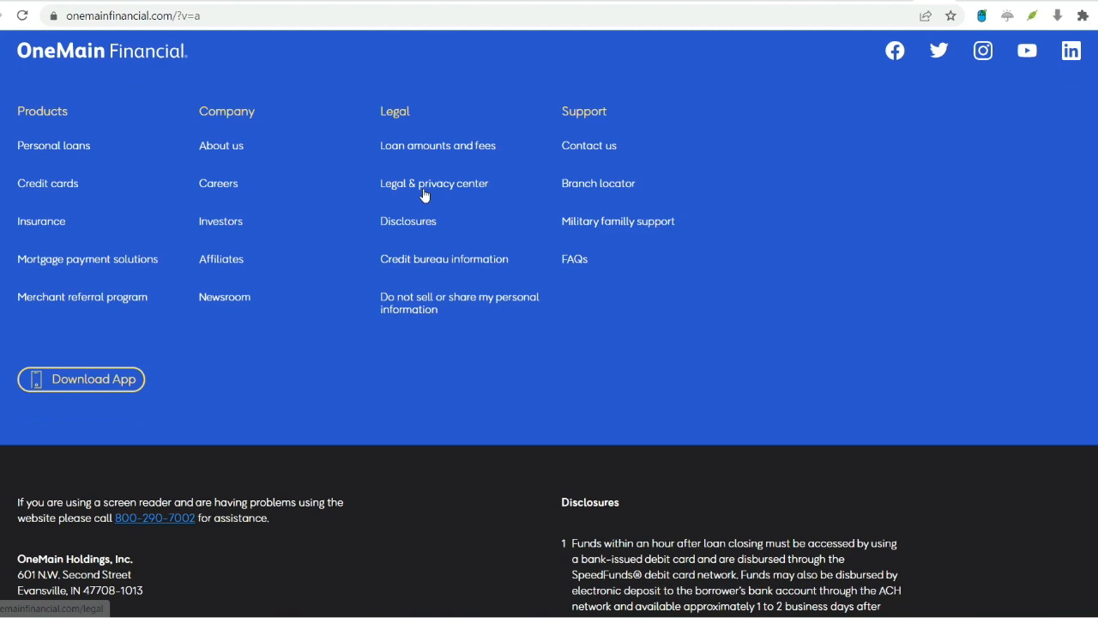
scroll("down", 3)
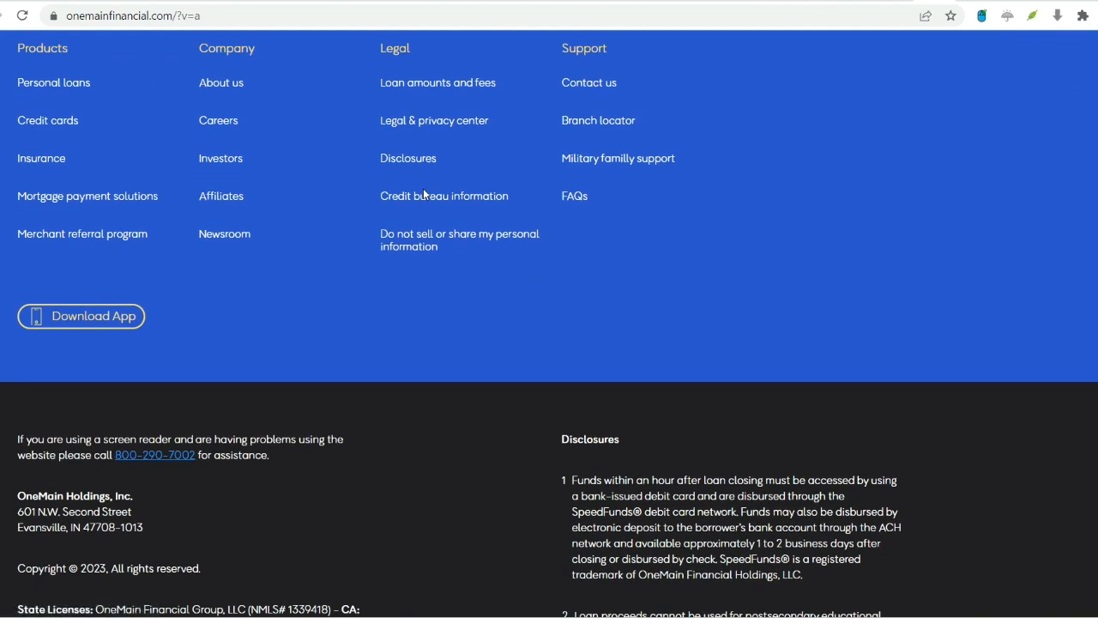
scroll("down", 3)
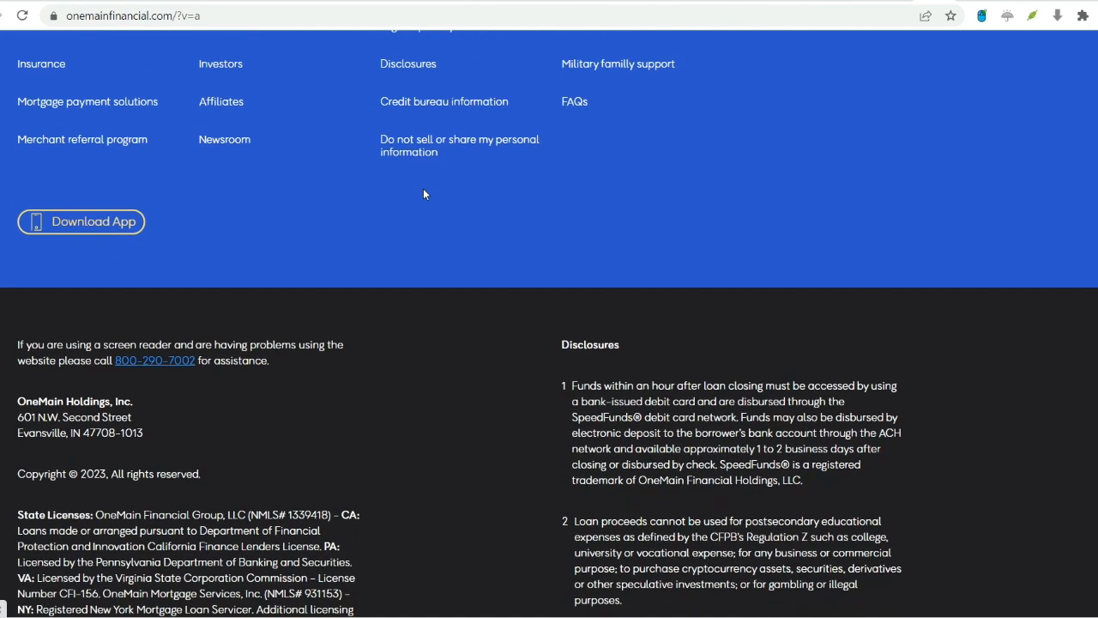